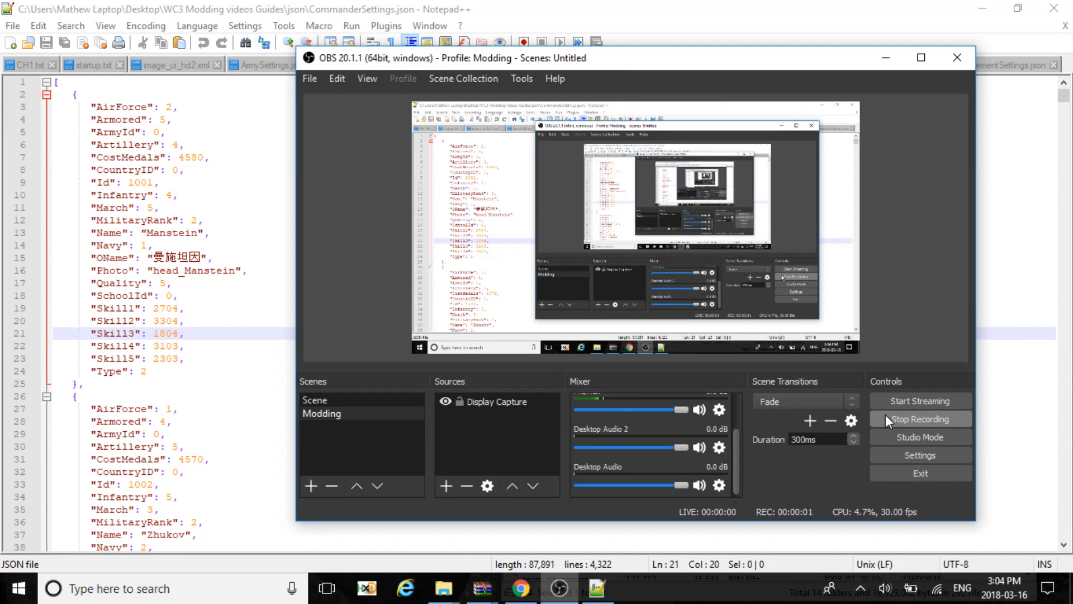
pyautogui.moveTo(886, 58)
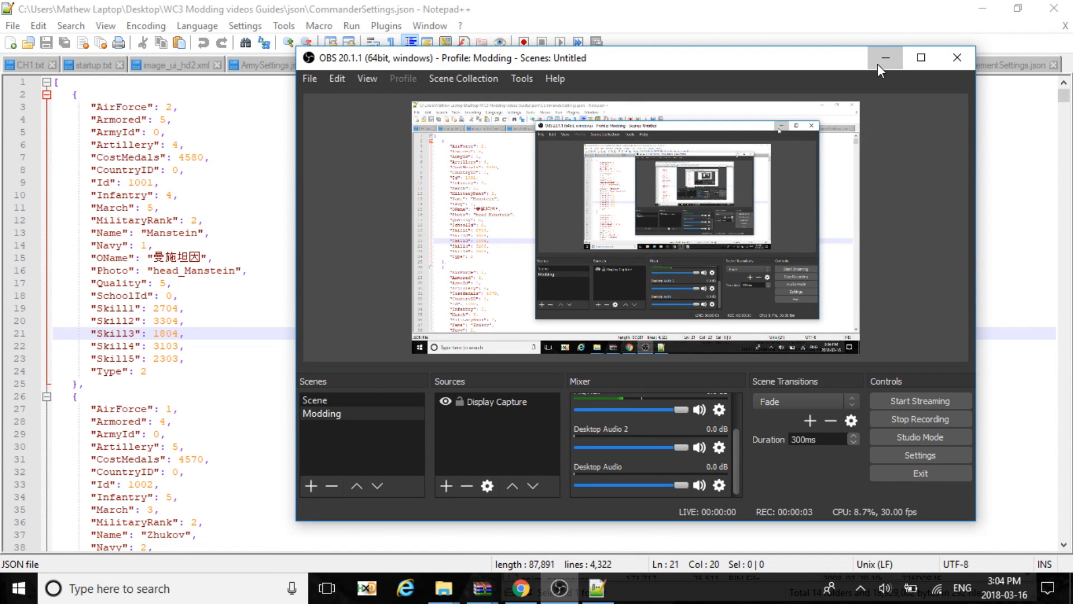
# Step: Clear OBS and the Generals country ball window away and go into the json folder
pyautogui.click(886, 57)
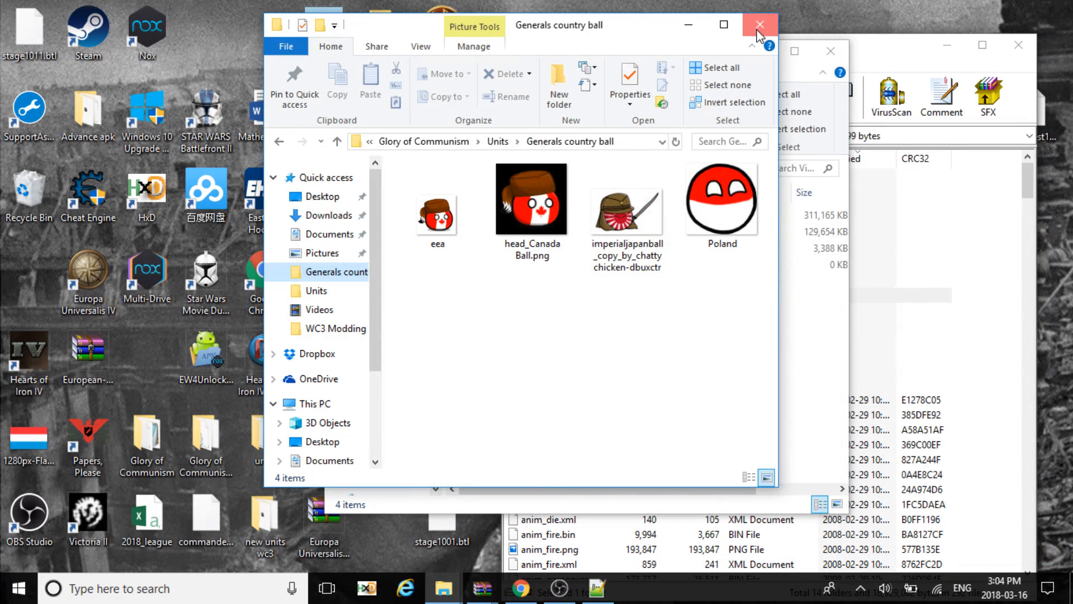
pyautogui.click(759, 25)
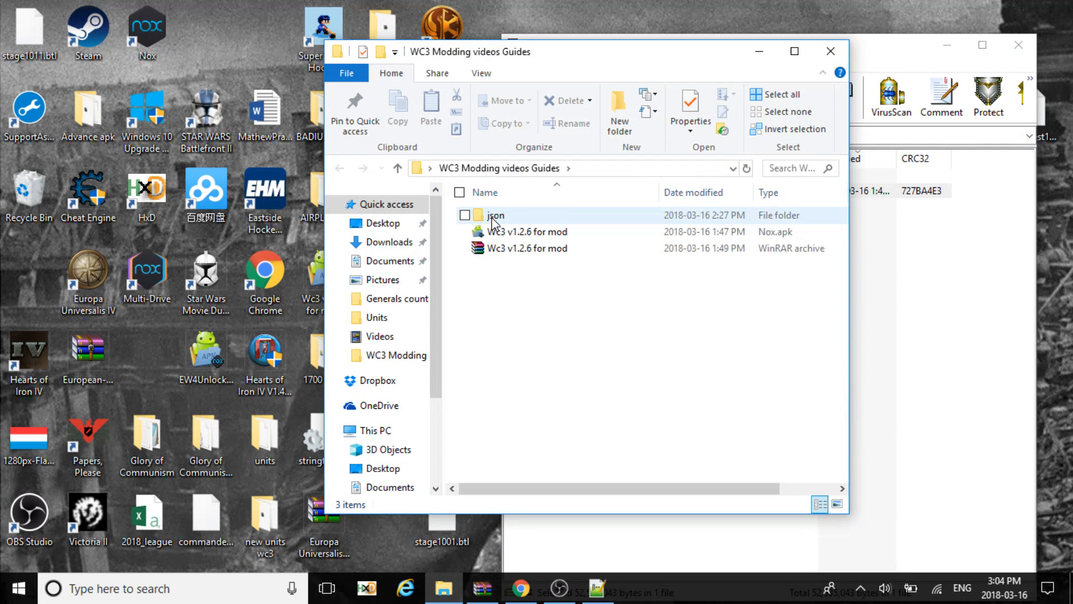
pyautogui.doubleClick(495, 214)
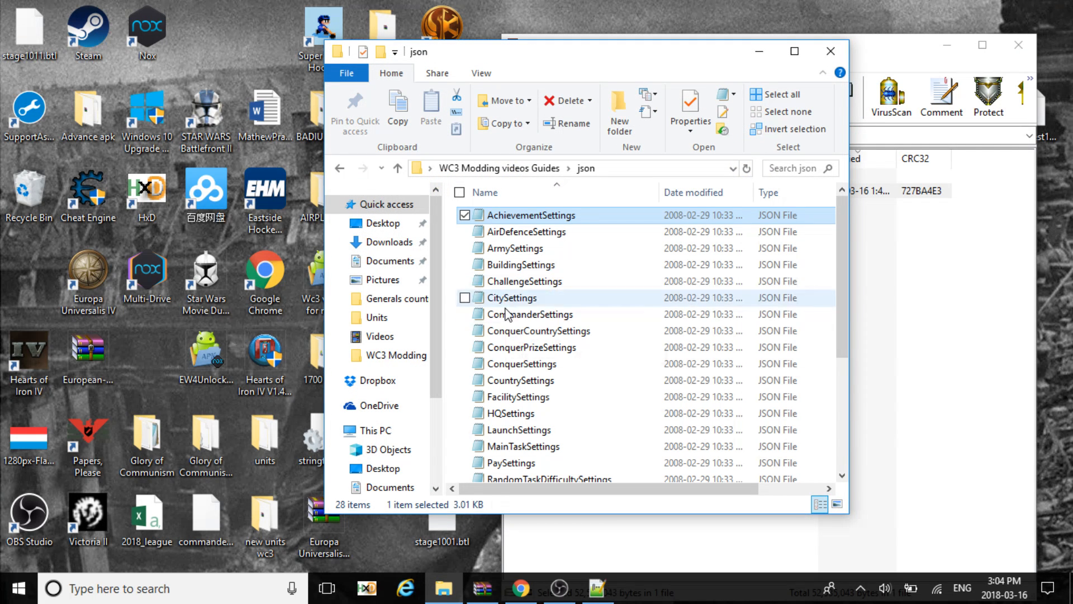
pyautogui.moveTo(510, 314)
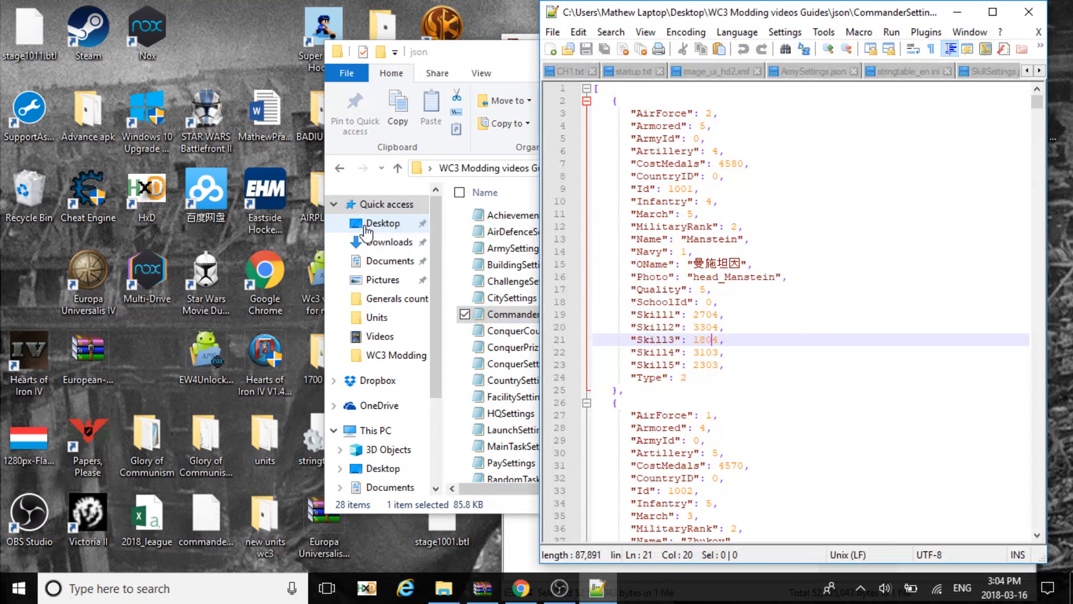
# Step: Maximize Notepad++, review the first commander's skill values in CommanderSettings, then return to the json folder
pyautogui.click(1000, 13)
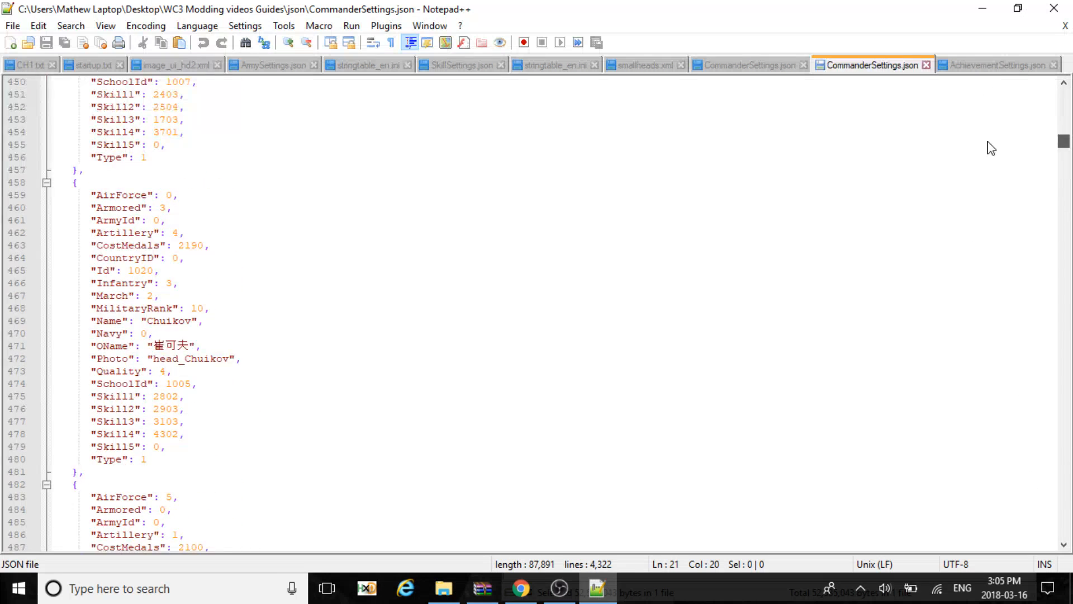
pyautogui.press('Ctrl+Home')
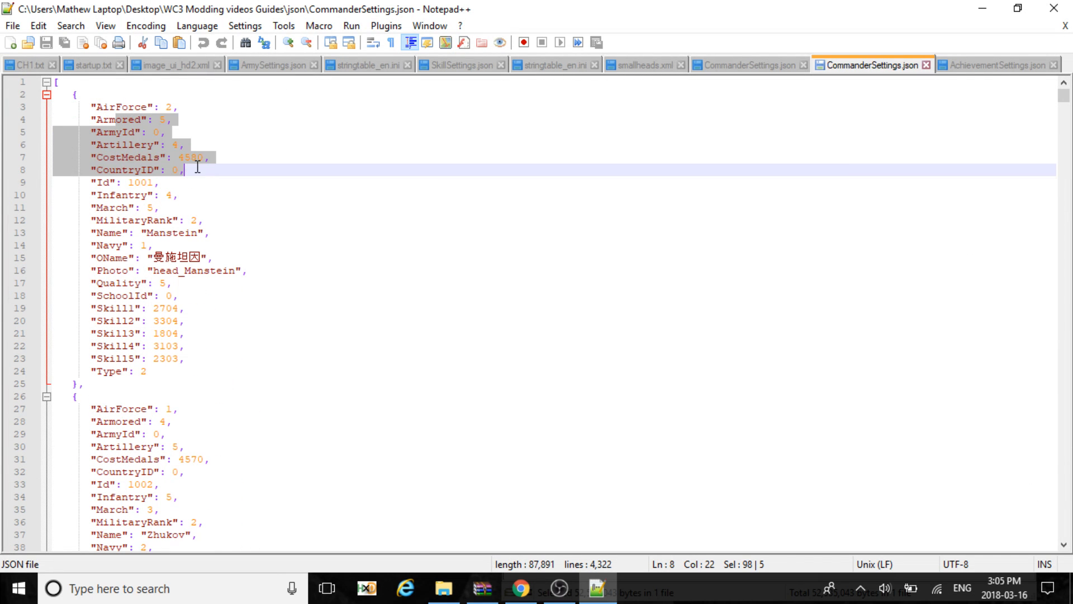
pyautogui.click(178, 144)
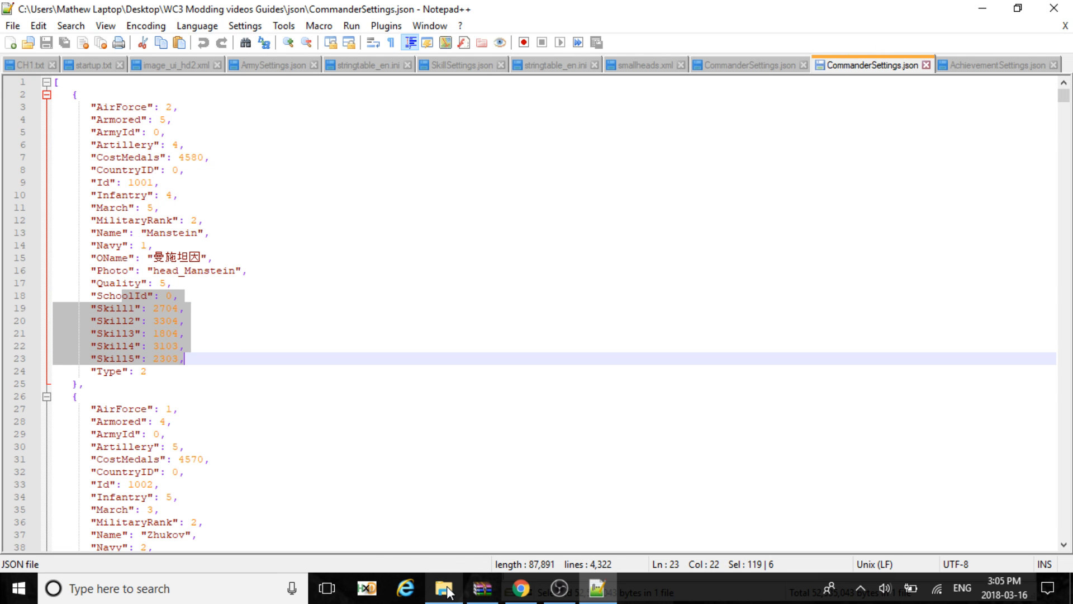
pyautogui.click(444, 588)
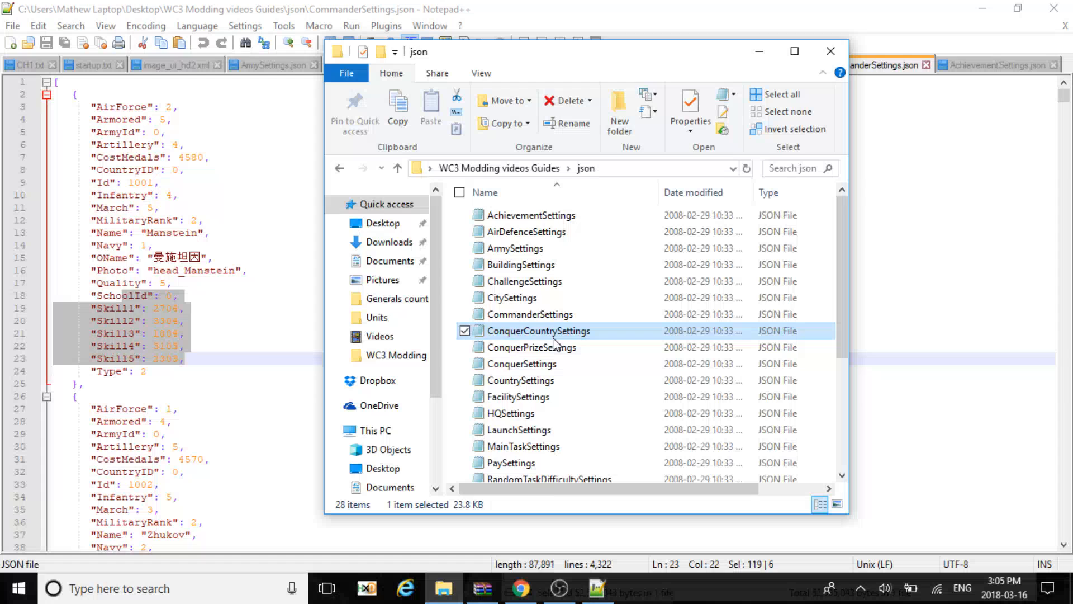
# Step: Load ConquerCountrySettings.json and browse its Camp, ConquerId, CountryID, Stars and VsCamp entries
pyautogui.doubleClick(539, 331)
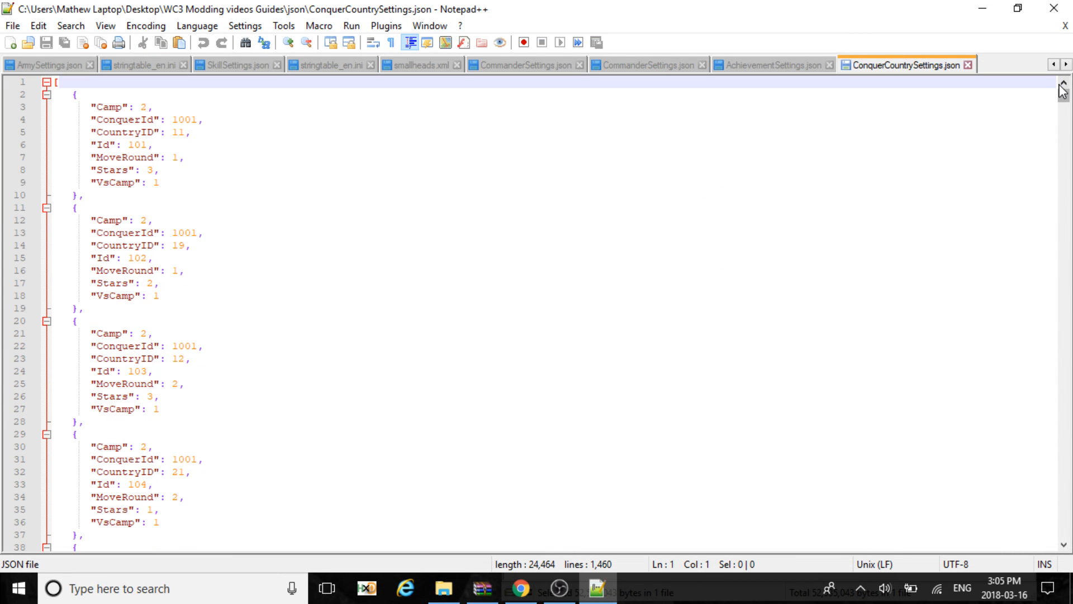
pyautogui.scroll(-3)
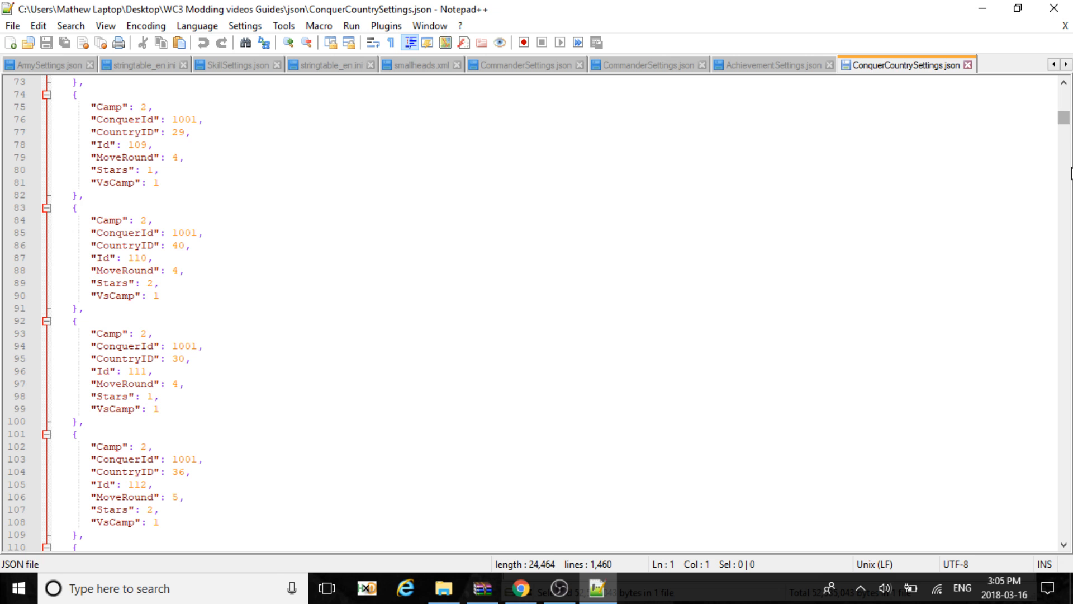
pyautogui.scroll(-3)
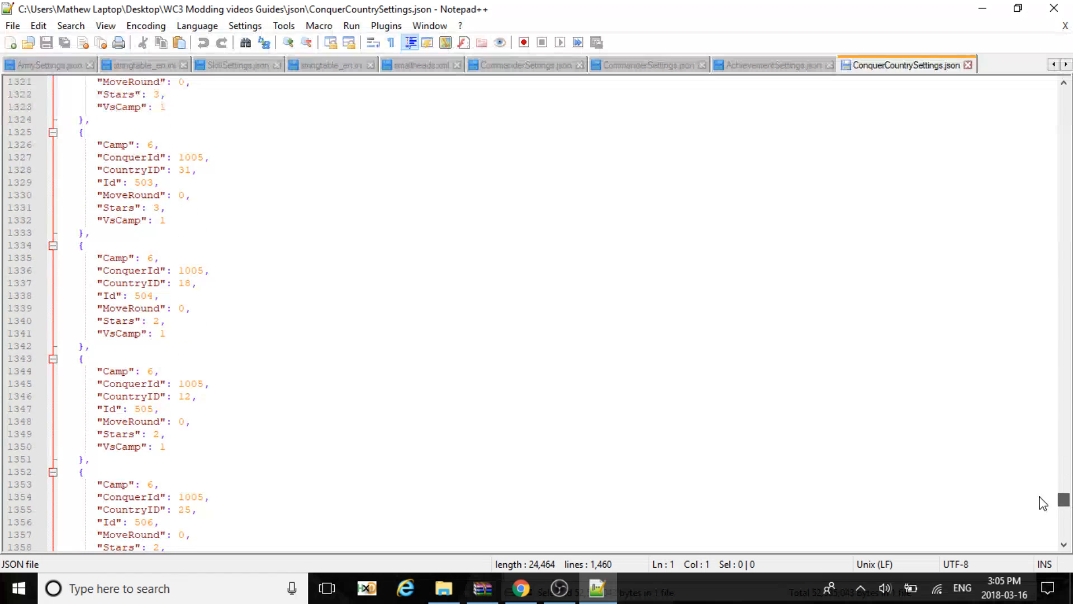
pyautogui.press('ctrl+Home')
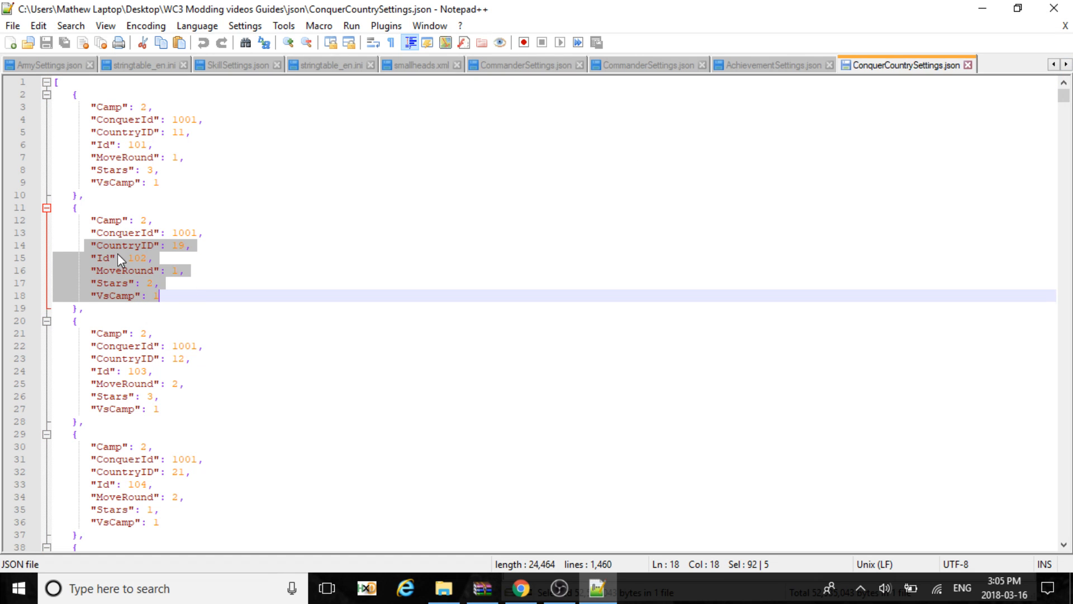
pyautogui.moveTo(180, 254)
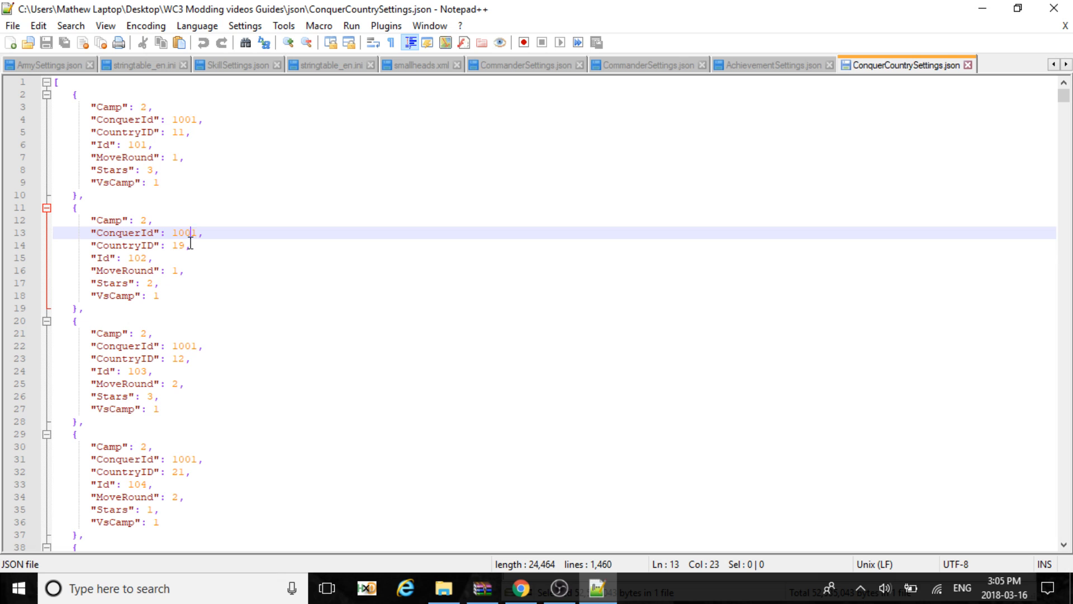
pyautogui.moveTo(1012, 78)
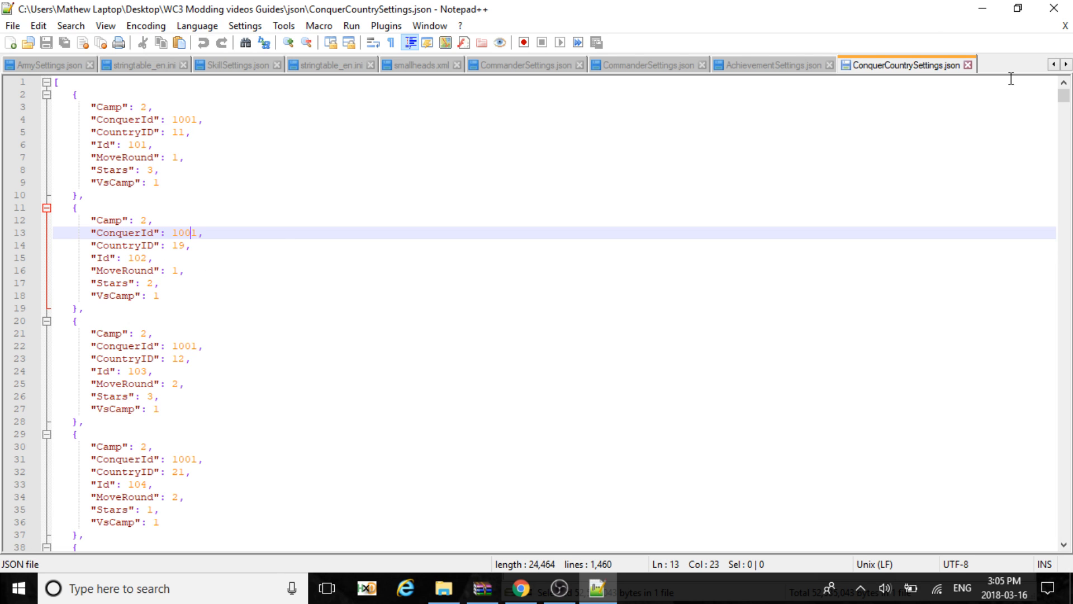
pyautogui.moveTo(968, 64)
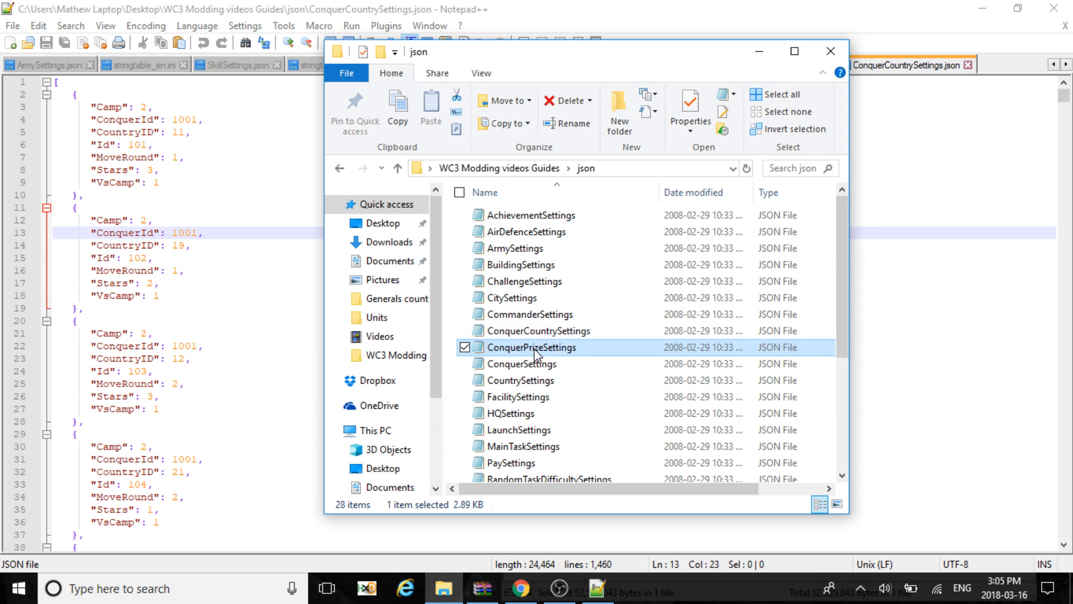
# Step: Try ConquerPrizeSettings and ConquerSettings directly, then dismiss the plain Notepad window that appeared
pyautogui.doubleClick(532, 346)
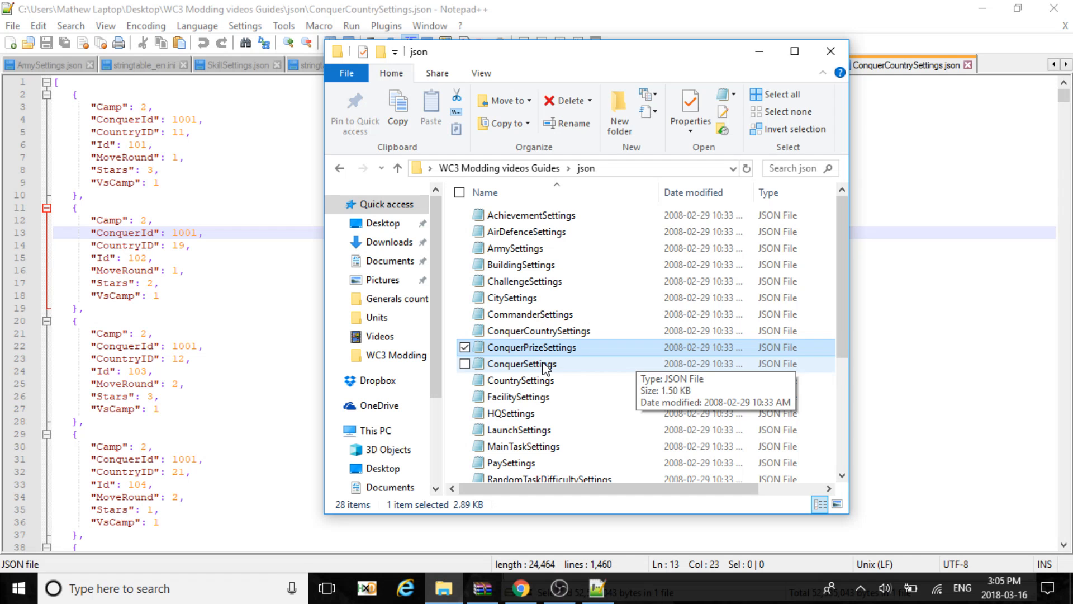
pyautogui.doubleClick(522, 363)
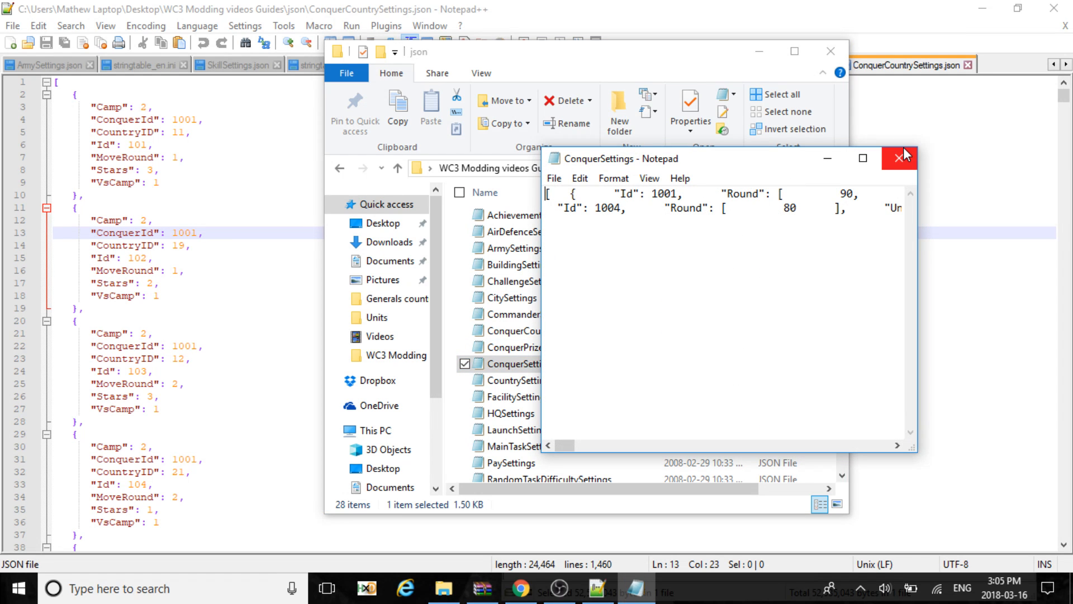
pyautogui.click(902, 156)
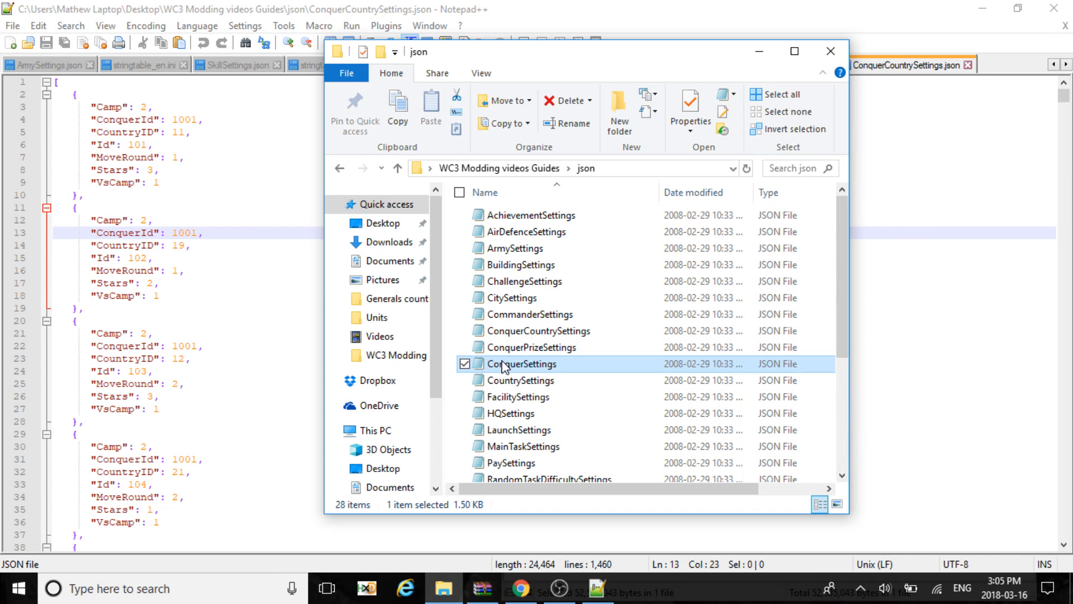
# Step: Load ConquerSettings.json into Notepad++ via Edit with Notepad++ and look over its unlock entries
pyautogui.rightClick(523, 363)
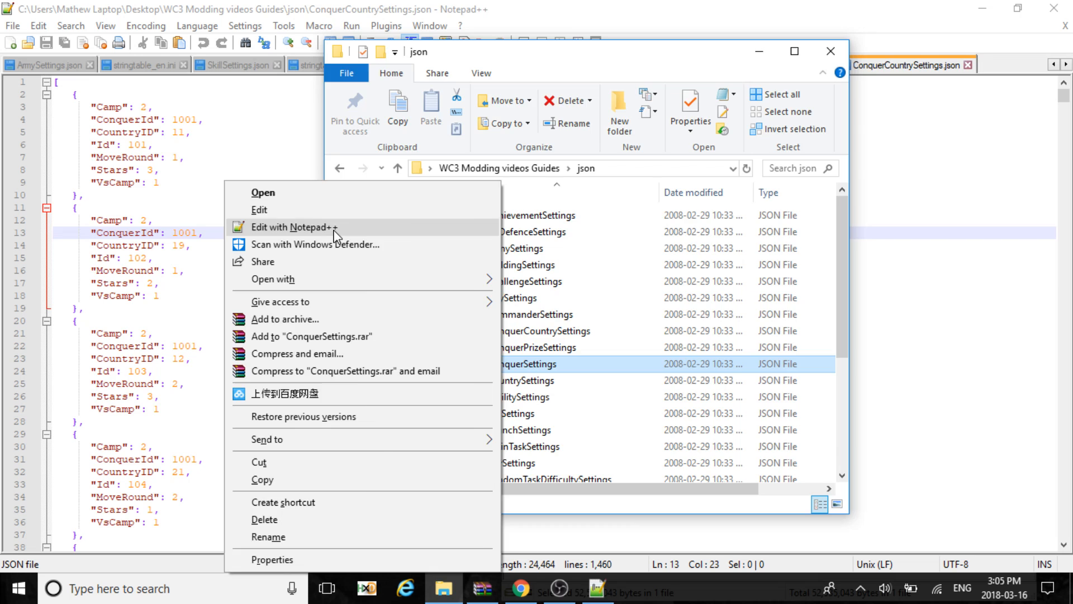
pyautogui.click(295, 227)
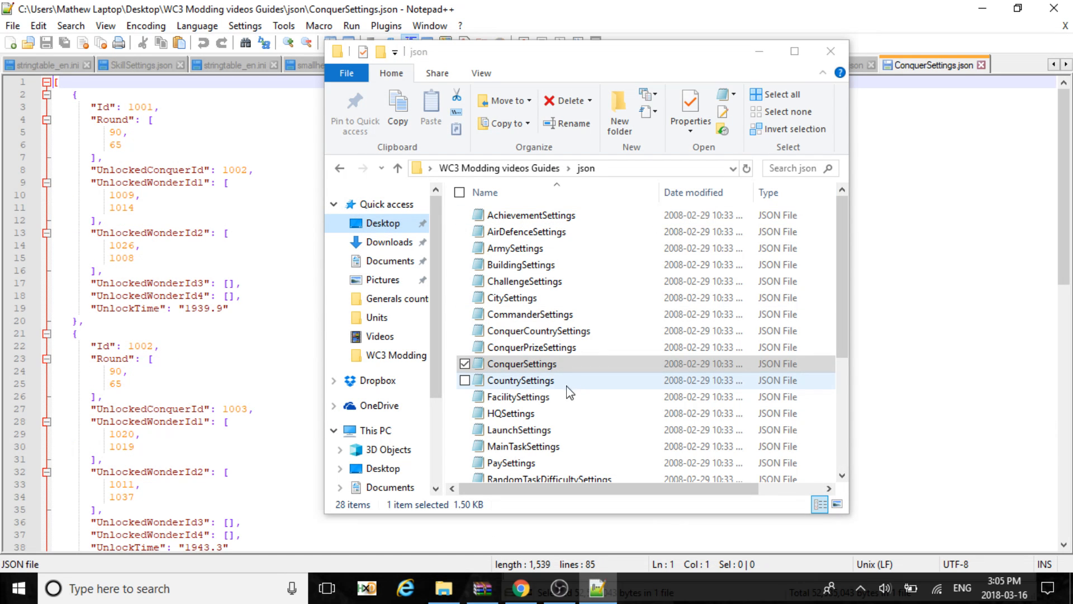
pyautogui.rightClick(522, 363)
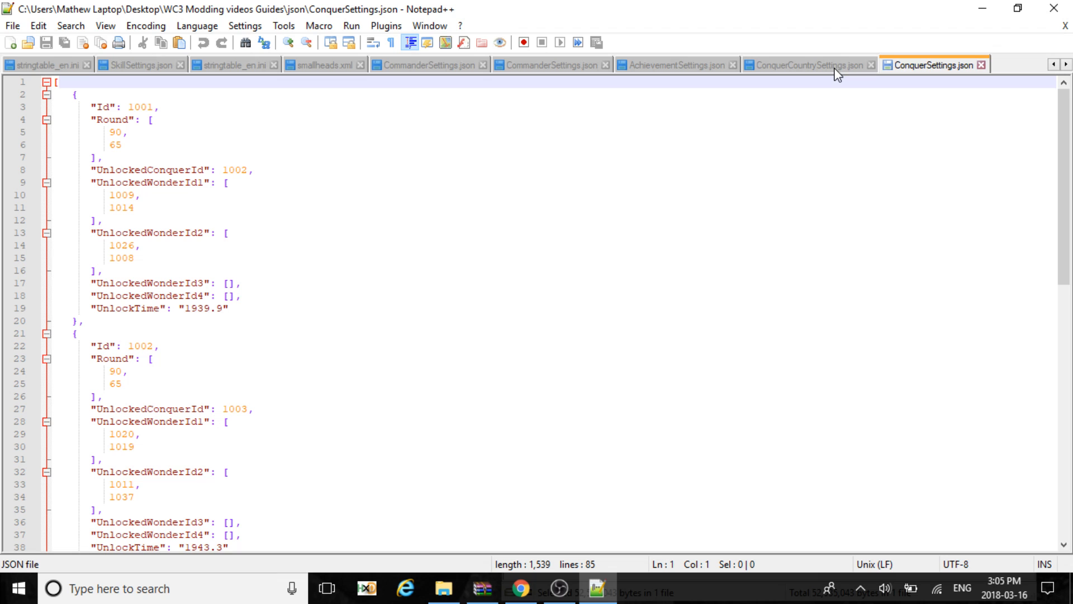
pyautogui.moveTo(1061, 56)
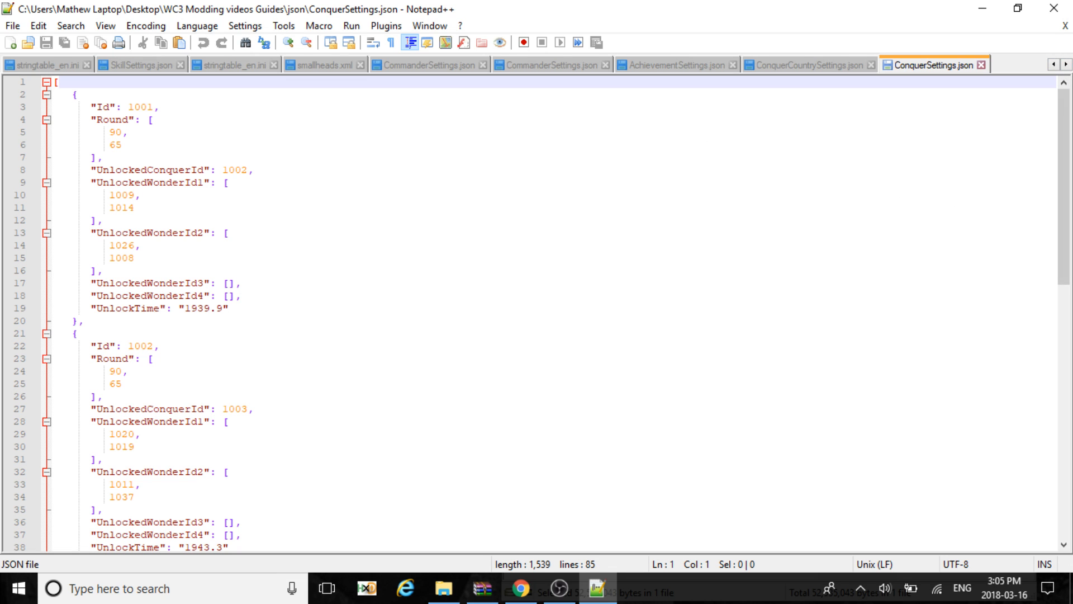
pyautogui.moveTo(1024, 255)
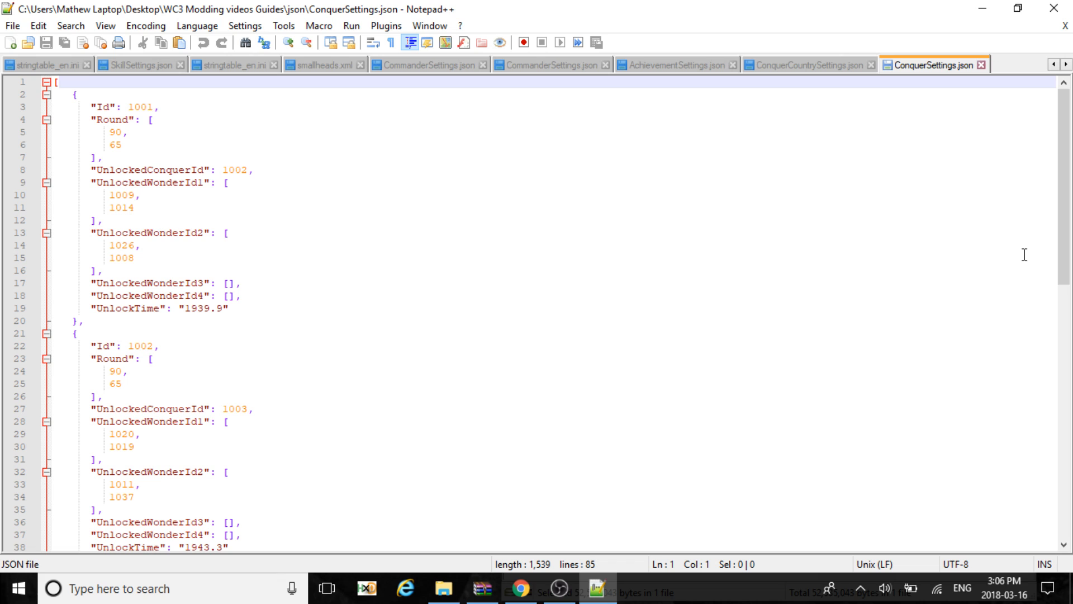
pyautogui.click(136, 245)
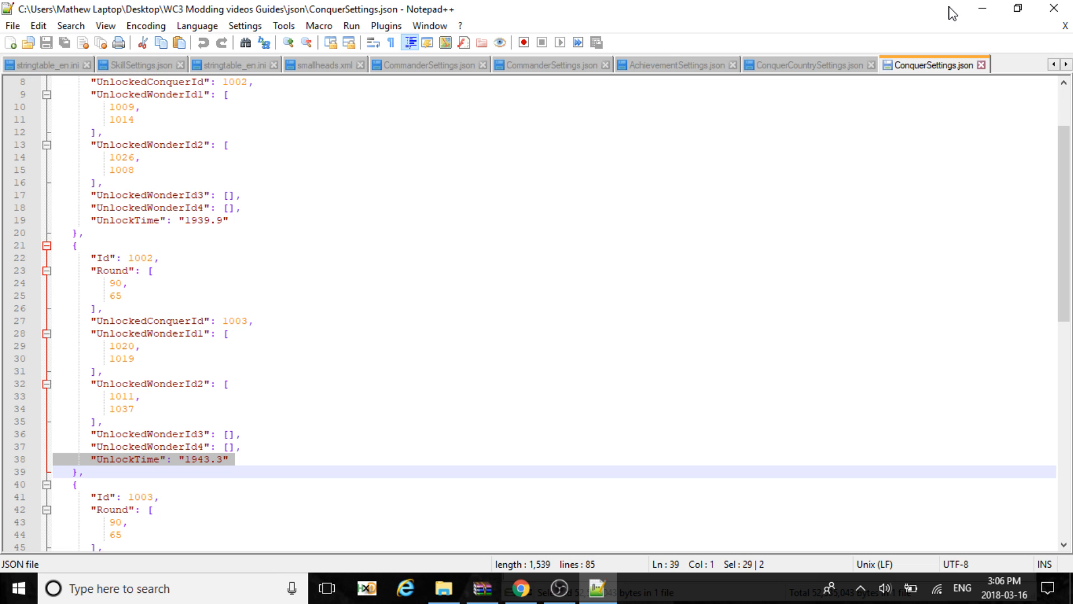
pyautogui.moveTo(444, 585)
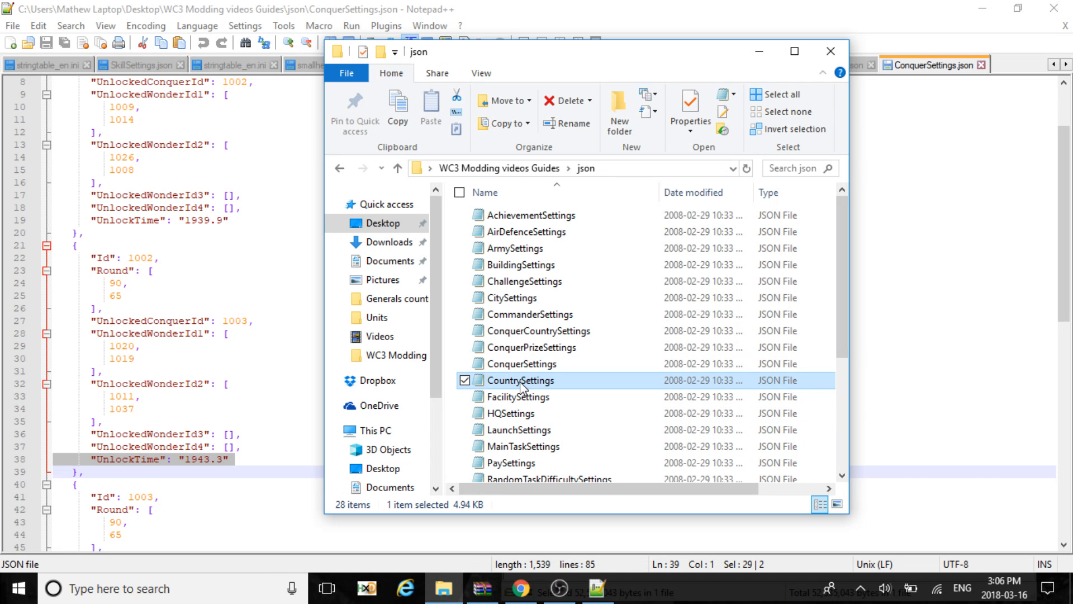
# Step: Load CountrySettings and FacilitySettings into Notepad++ tabs via Edit with Notepad++
pyautogui.rightClick(520, 380)
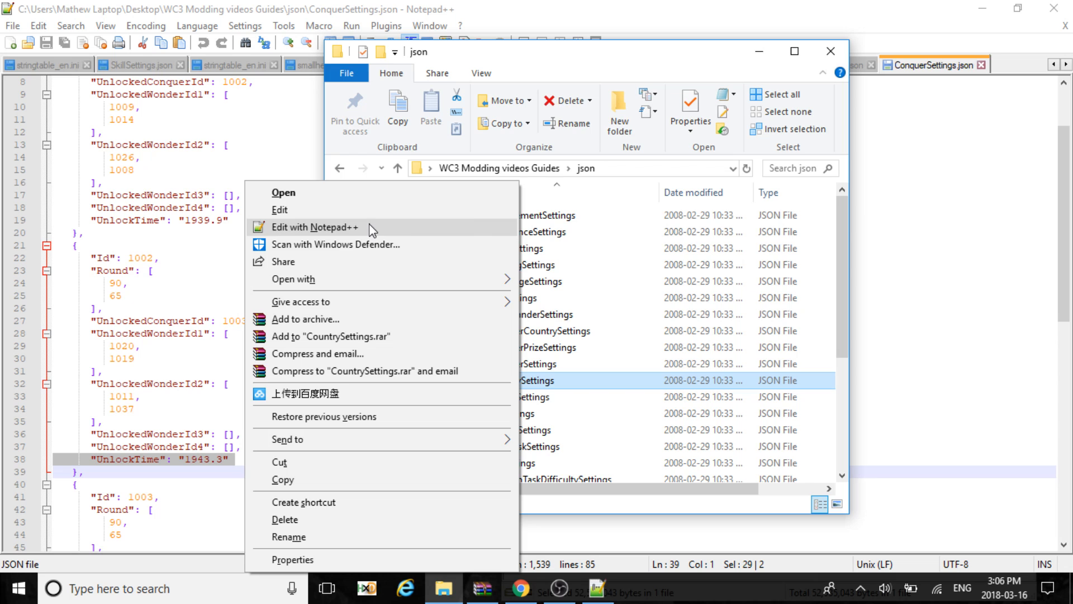
pyautogui.click(316, 227)
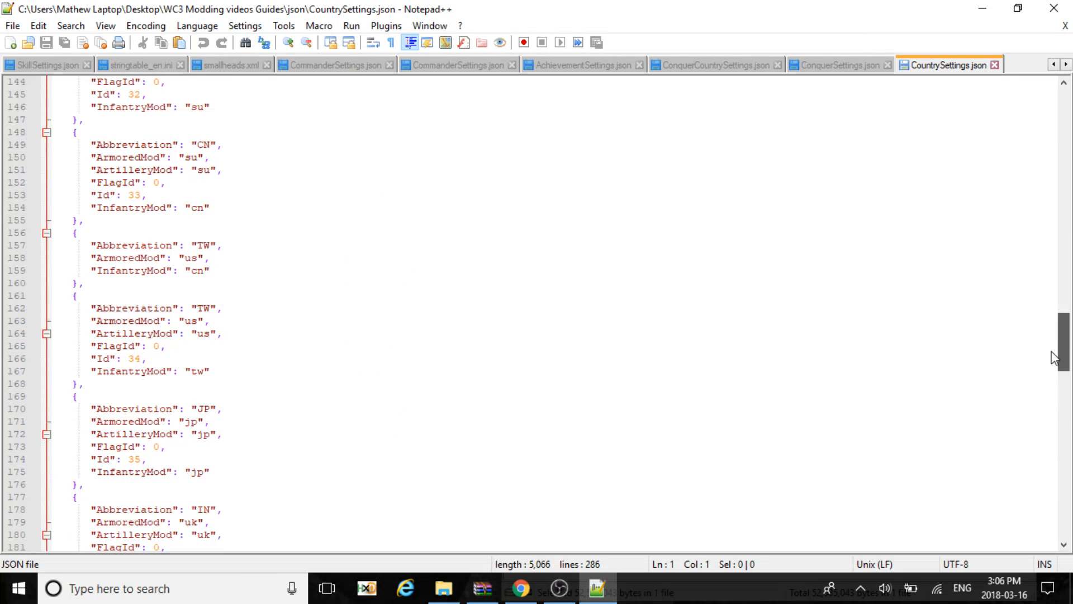
pyautogui.scroll(-3)
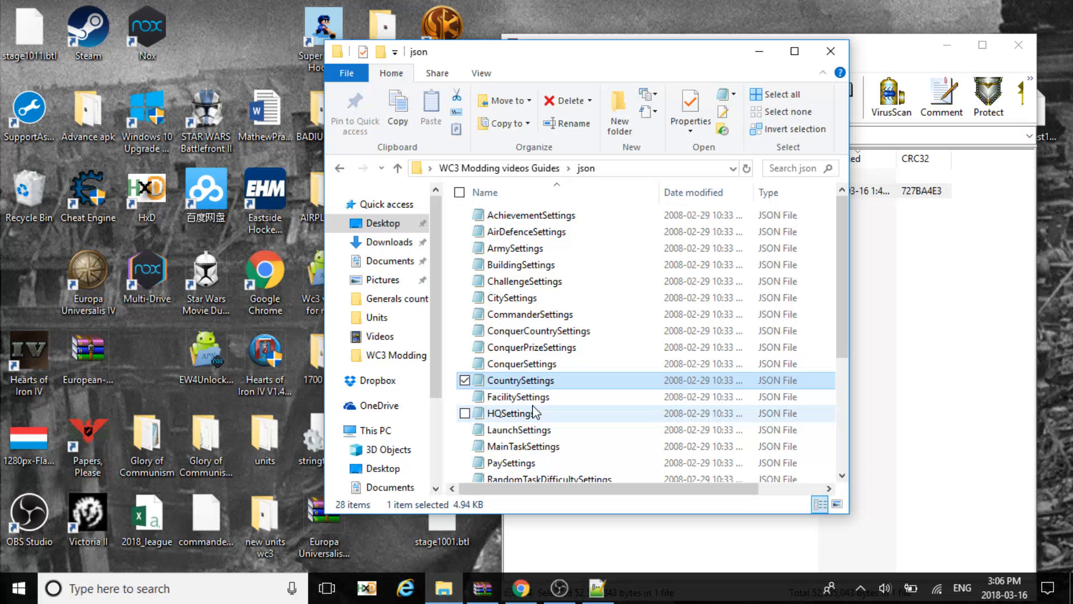
pyautogui.rightClick(519, 396)
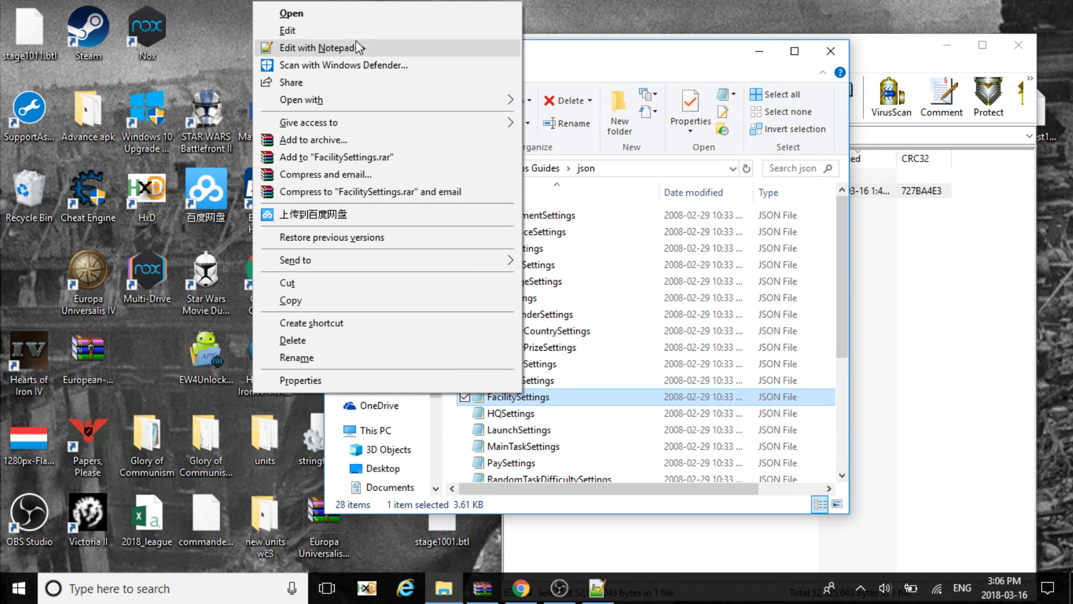
pyautogui.click(318, 47)
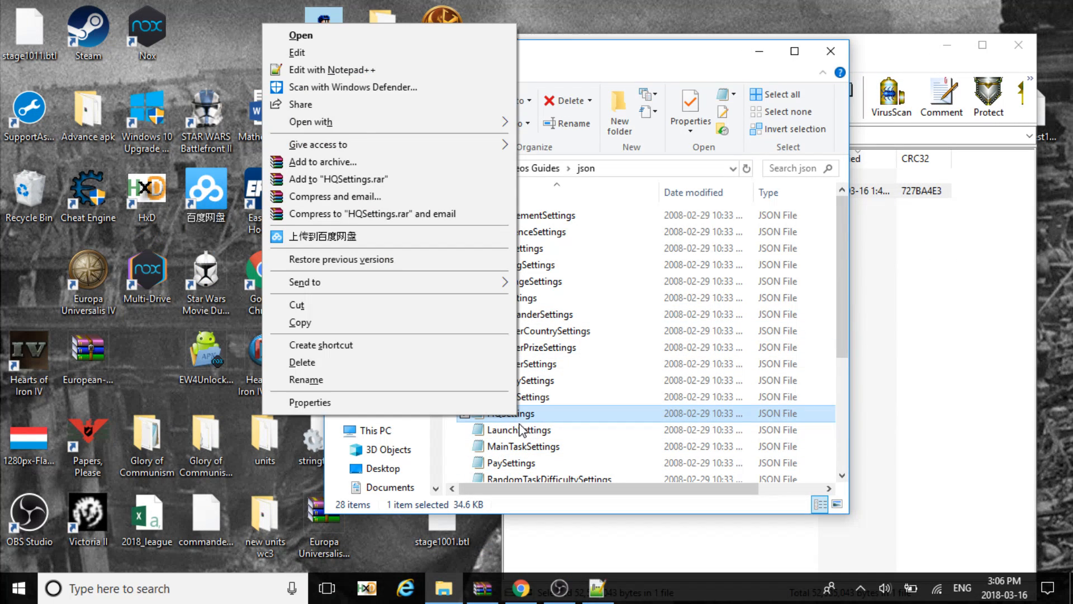
# Step: Load HQSettings.json and browse its level-based prize and tech-unlock entries
pyautogui.click(335, 70)
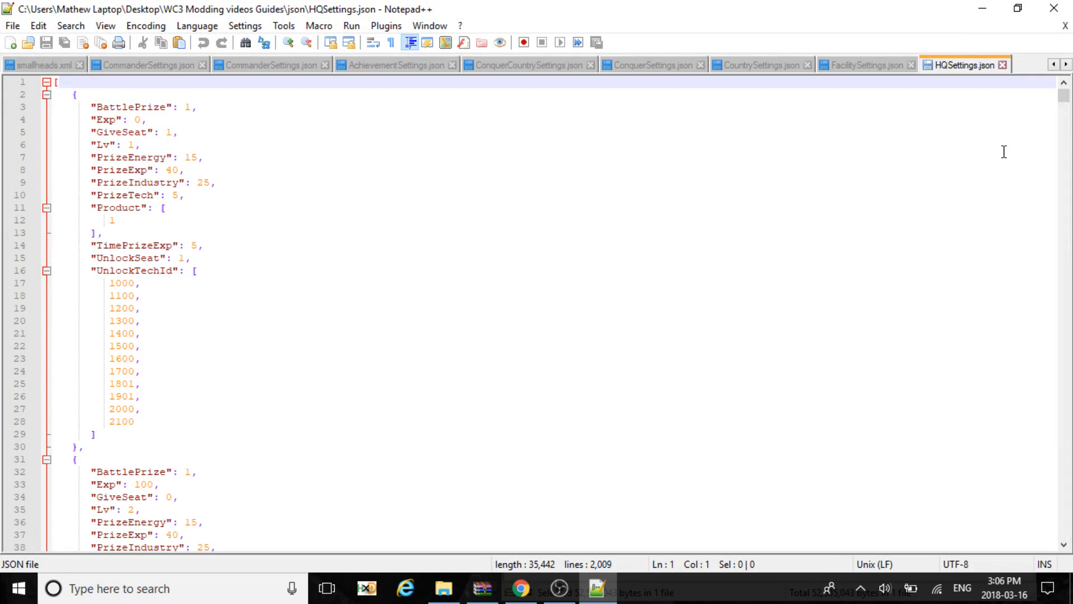
pyautogui.scroll(-3)
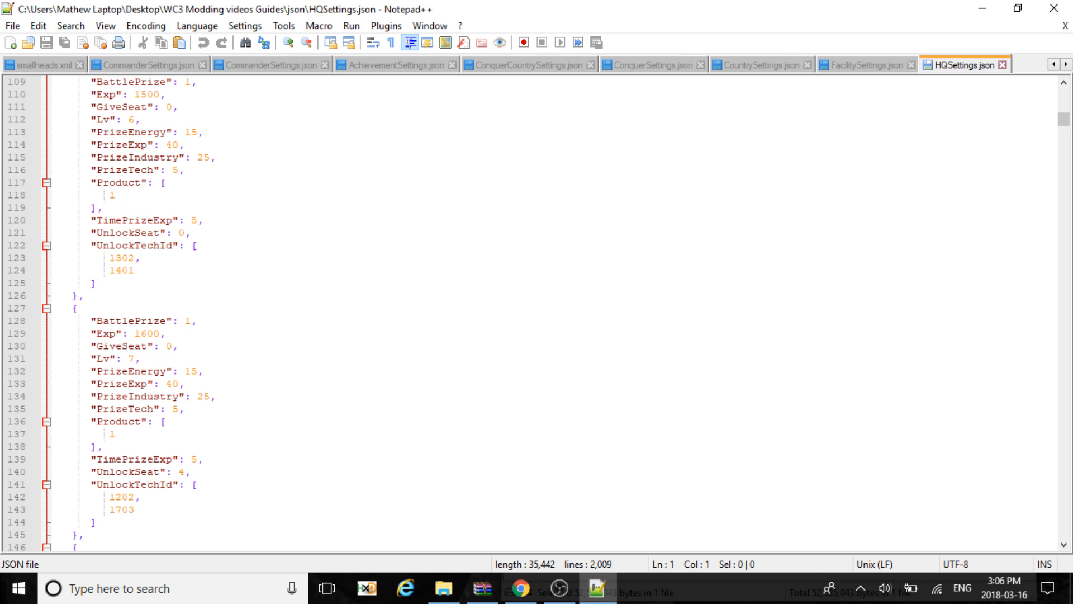
pyautogui.scroll(-3)
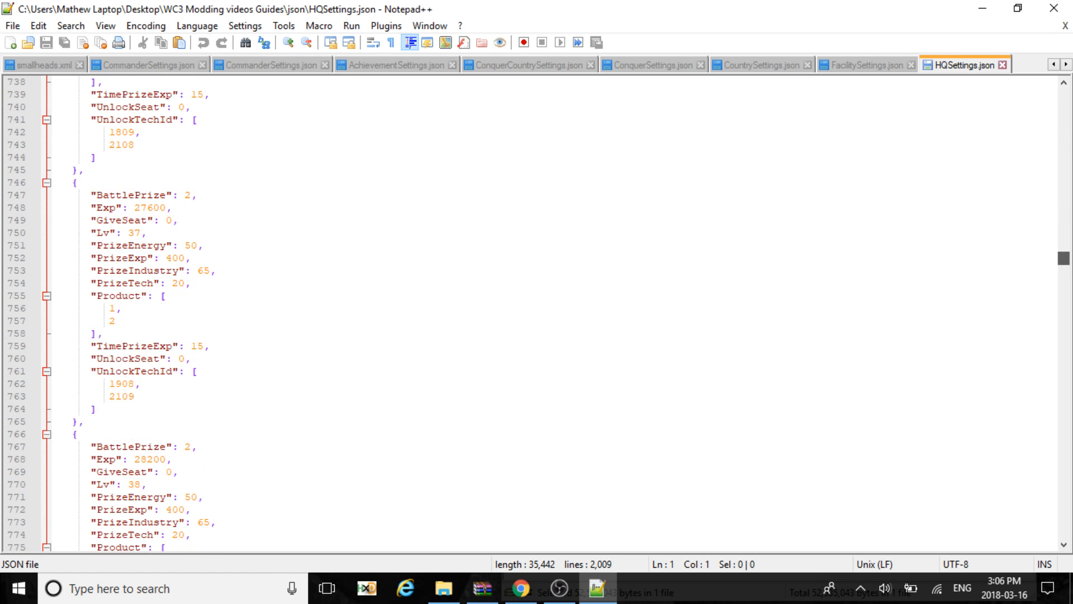
# Step: Load LaunchSettings.json into Notepad++ and glance at its energy, industry and tech cost entries
pyautogui.press('ctrl+Home')
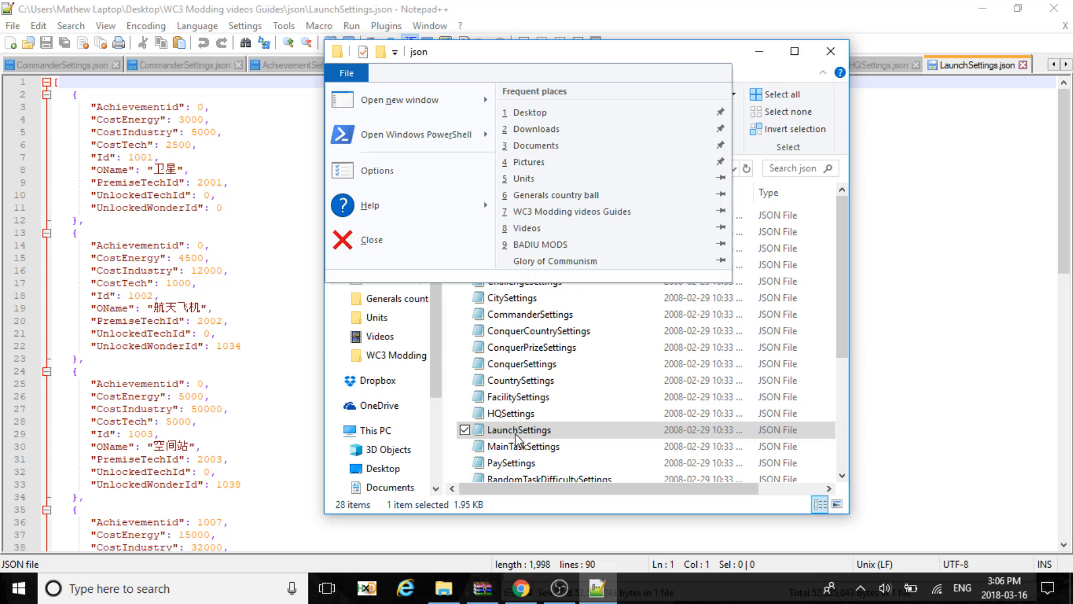
pyautogui.rightClick(519, 430)
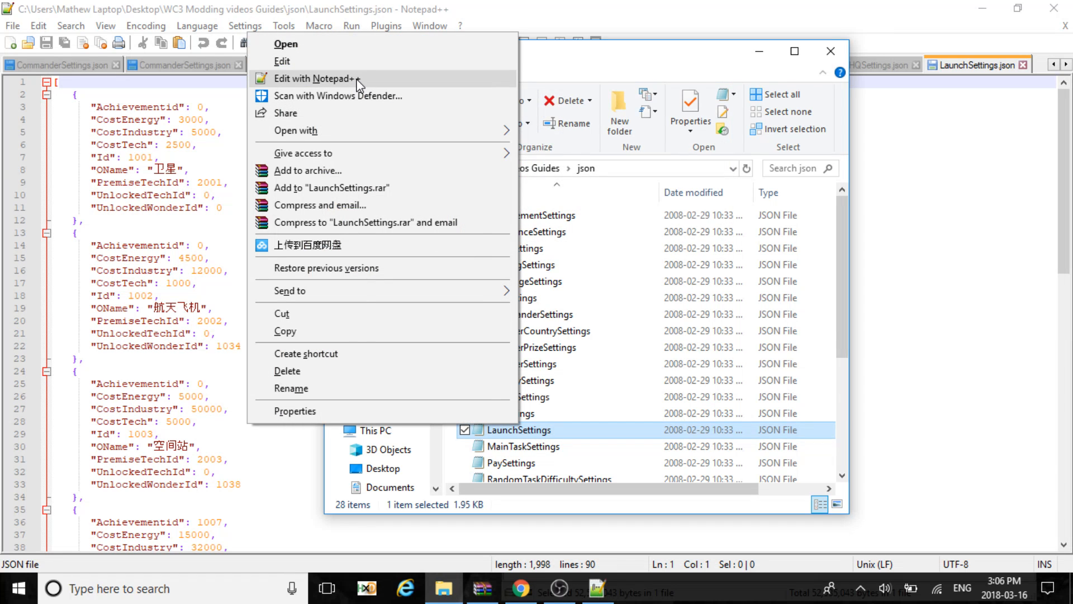
pyautogui.click(316, 78)
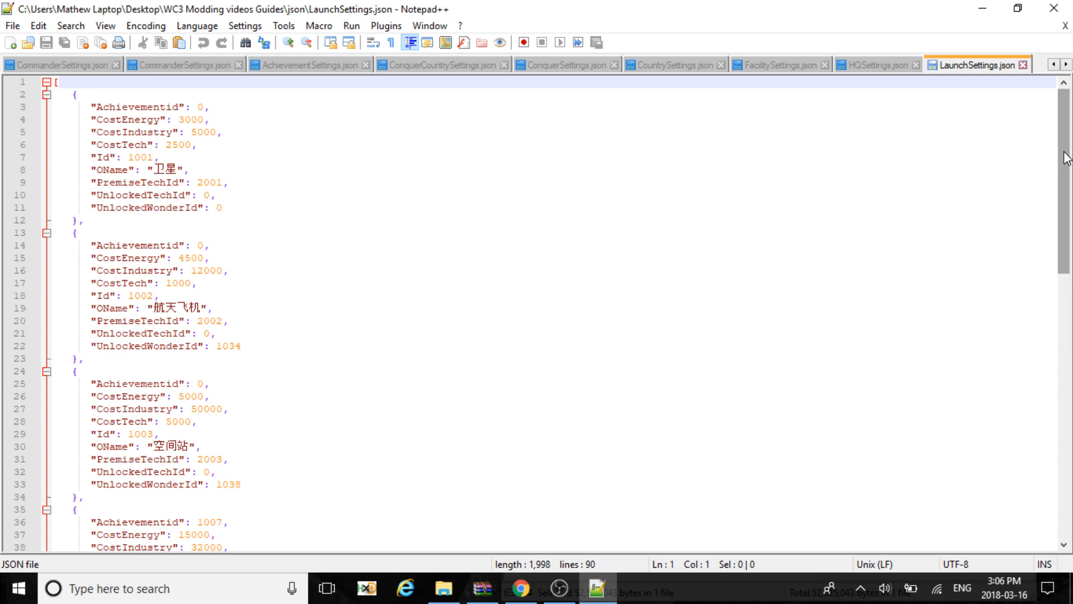
pyautogui.scroll(-3)
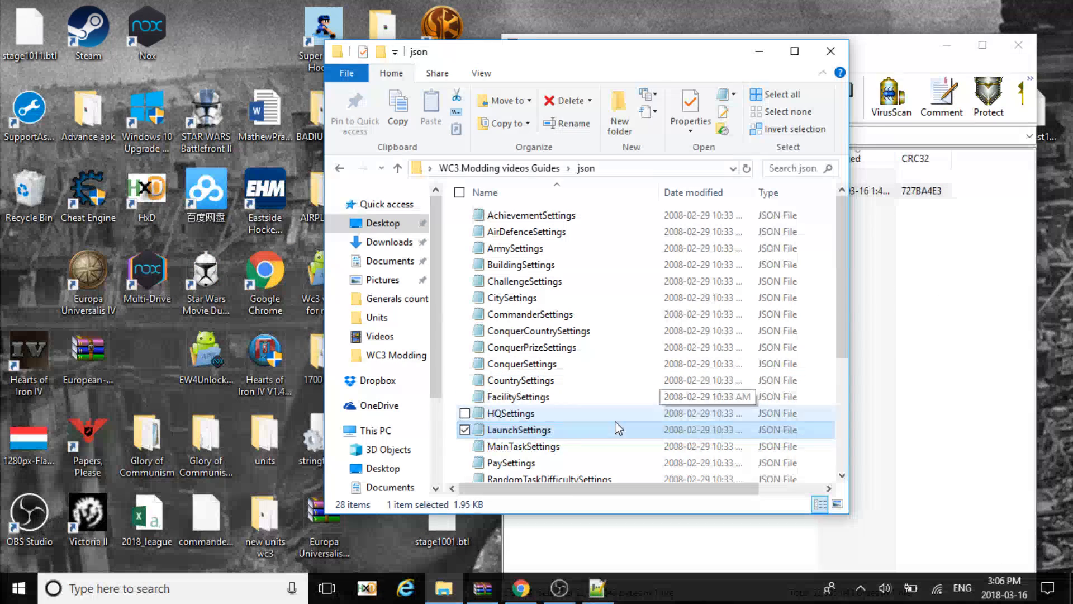
# Step: Load MainTaskSettings.json into Notepad++ and scroll through its task prize and skill entries
pyautogui.rightClick(524, 446)
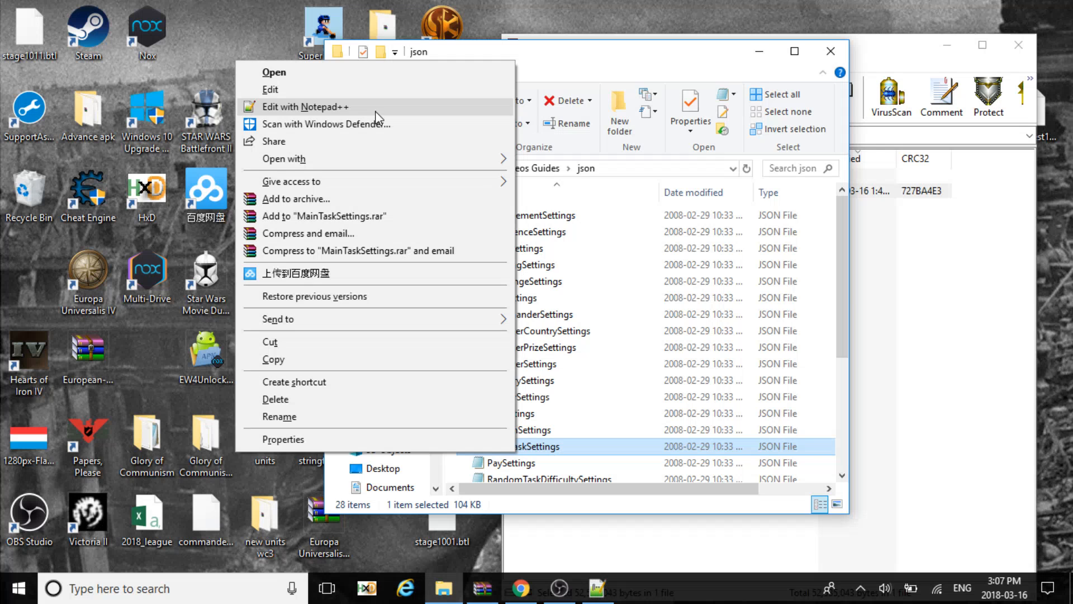
pyautogui.click(305, 108)
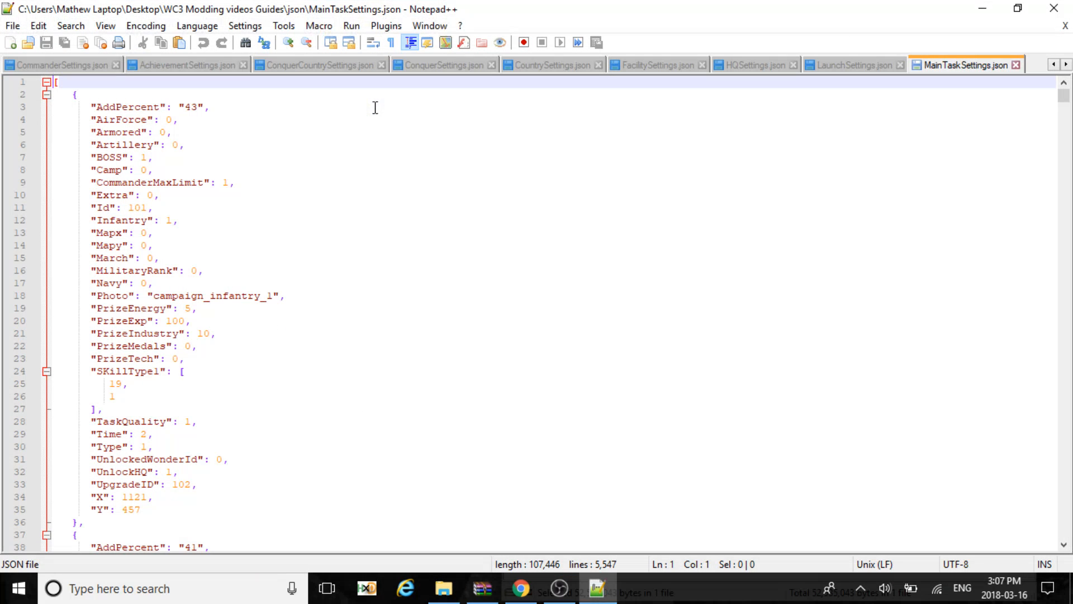
pyautogui.scroll(-3)
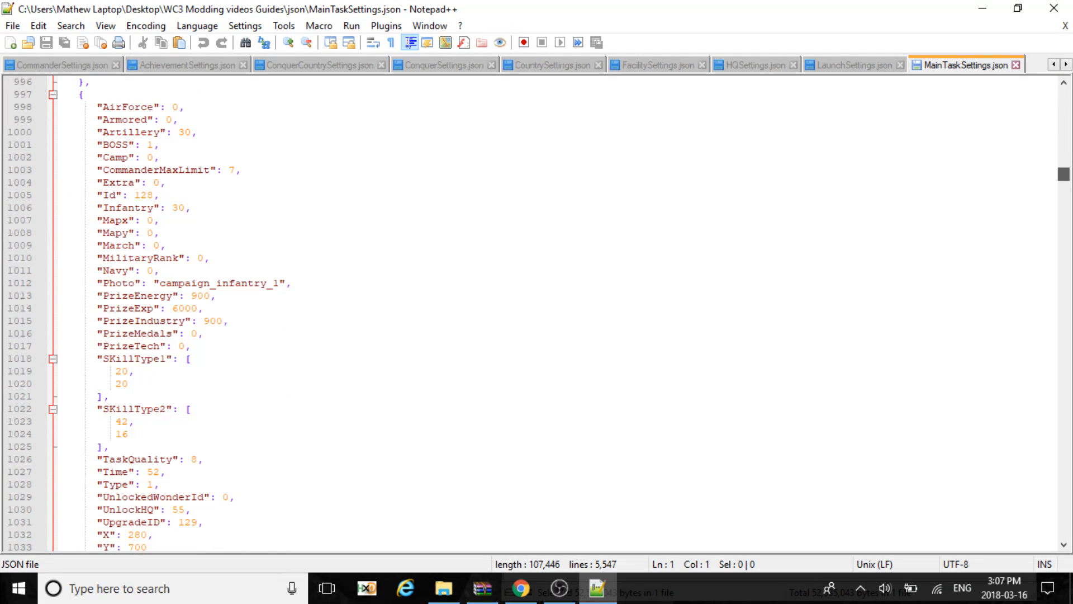
pyautogui.scroll(-3)
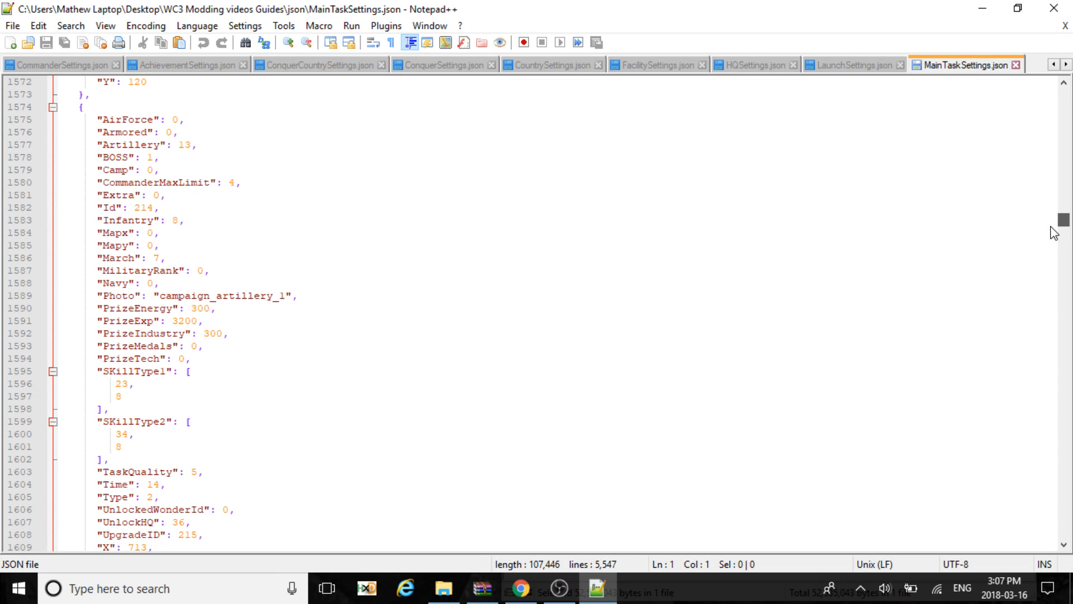
pyautogui.scroll(3)
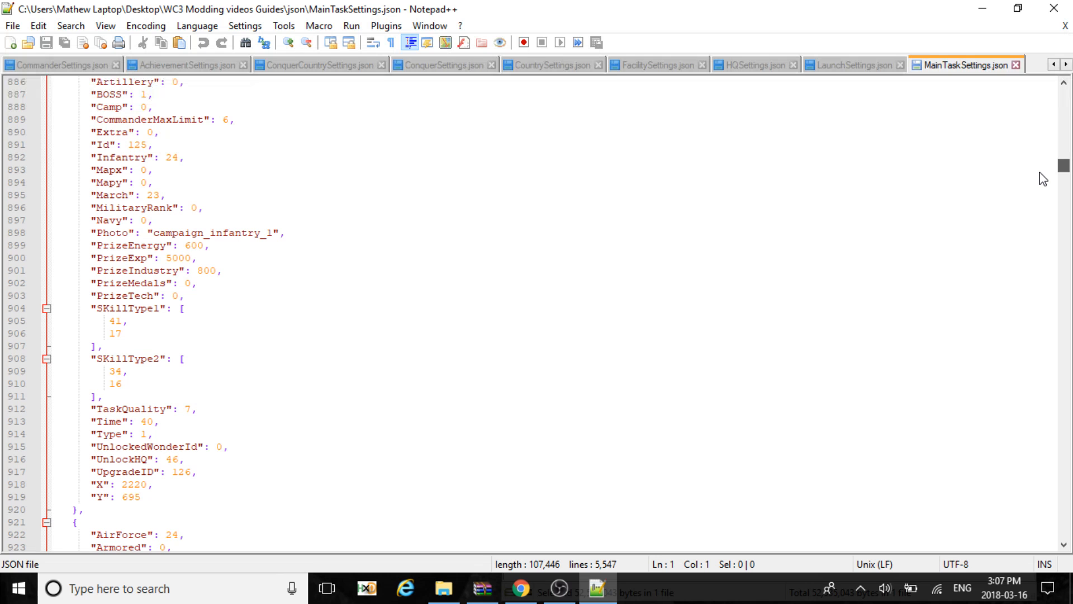
pyautogui.scroll(3)
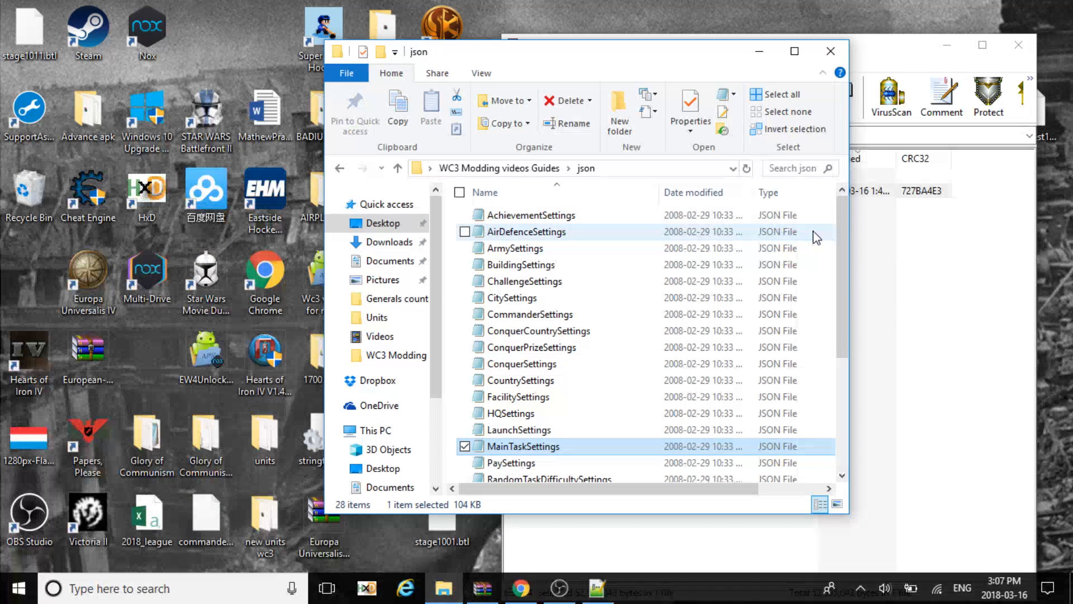
# Step: Pass over PaySettings and load RankSettings.json, viewing its CostMedals, Life and NeedHQLv entries
pyautogui.scroll(-3)
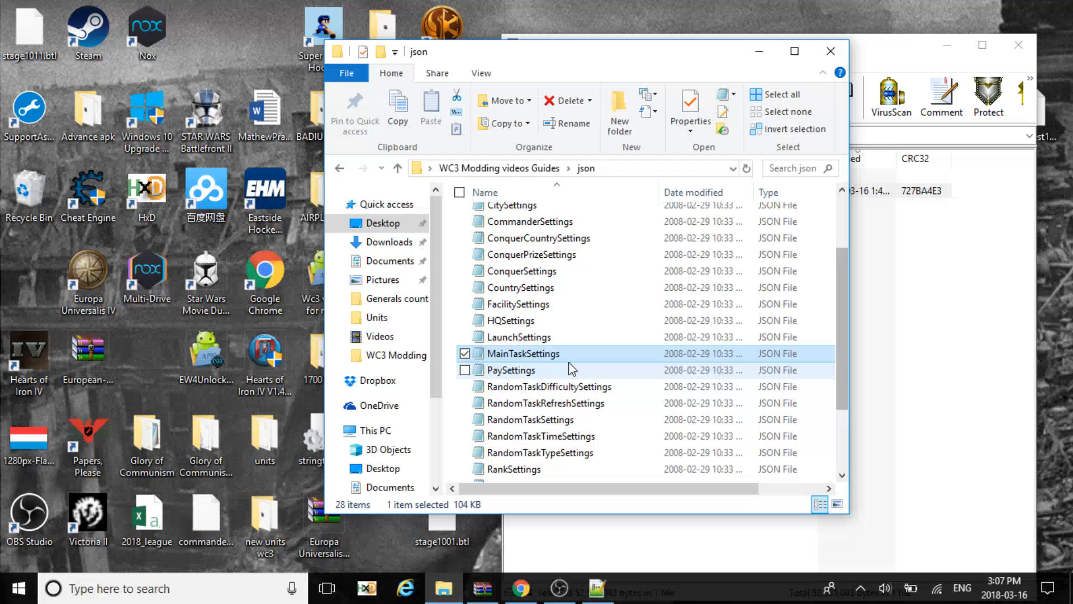
pyautogui.click(509, 370)
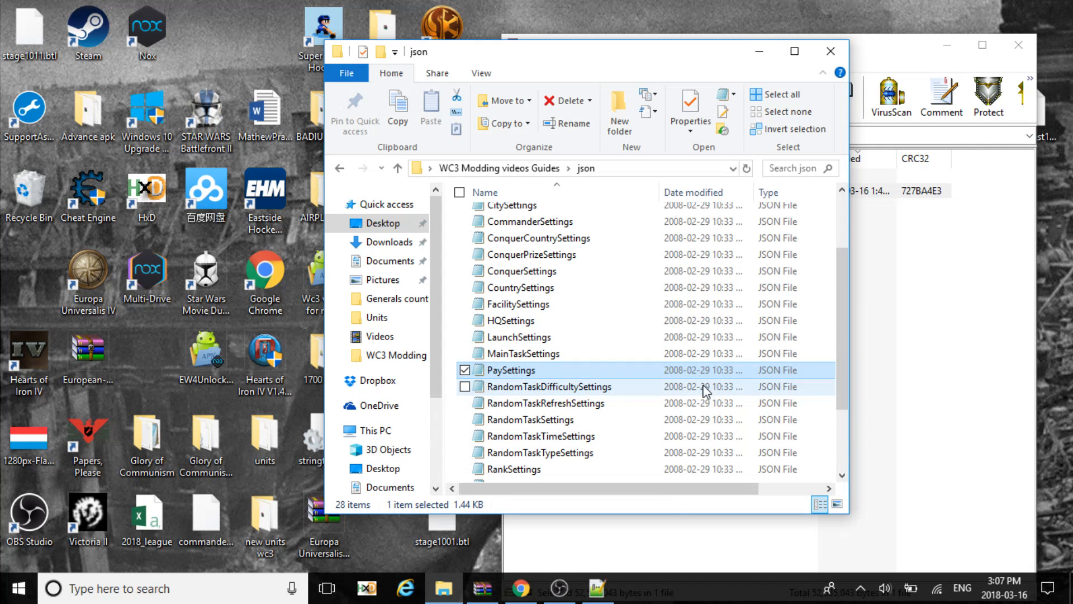
pyautogui.scroll(-3)
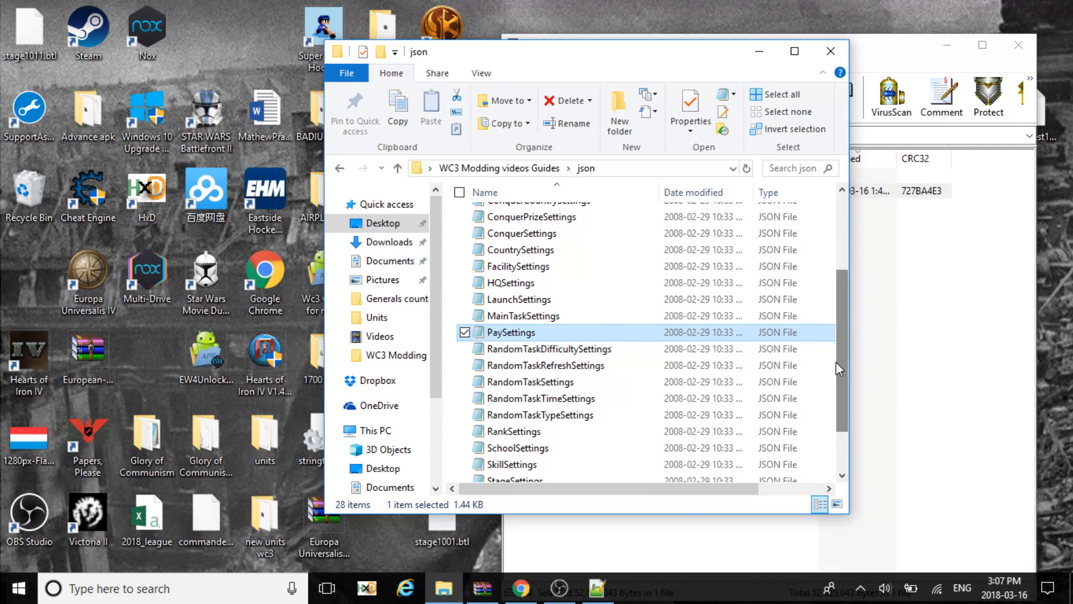
pyautogui.moveTo(574, 352)
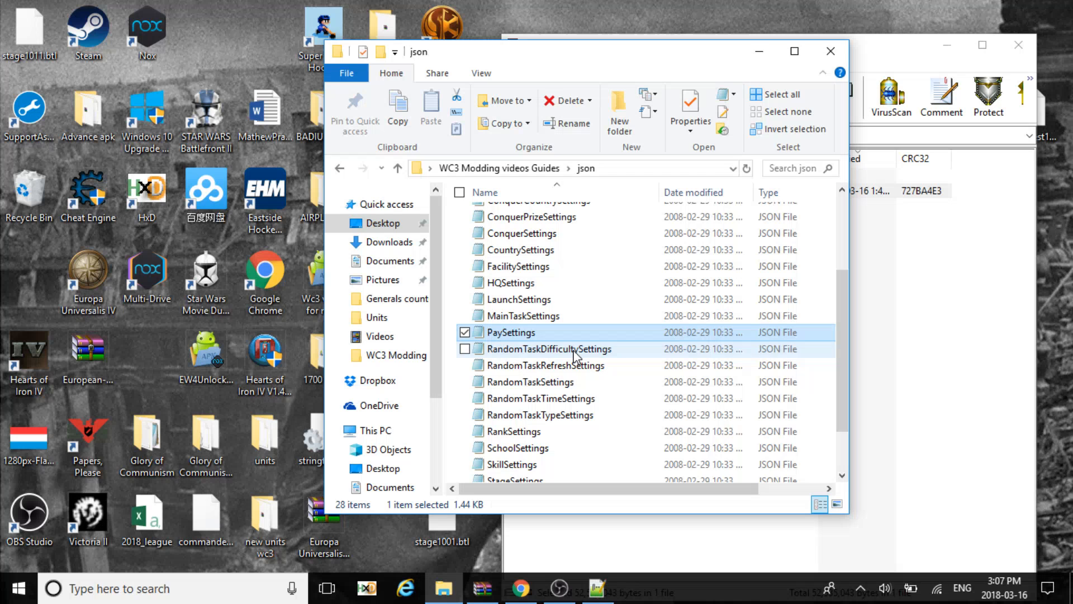
pyautogui.moveTo(551, 373)
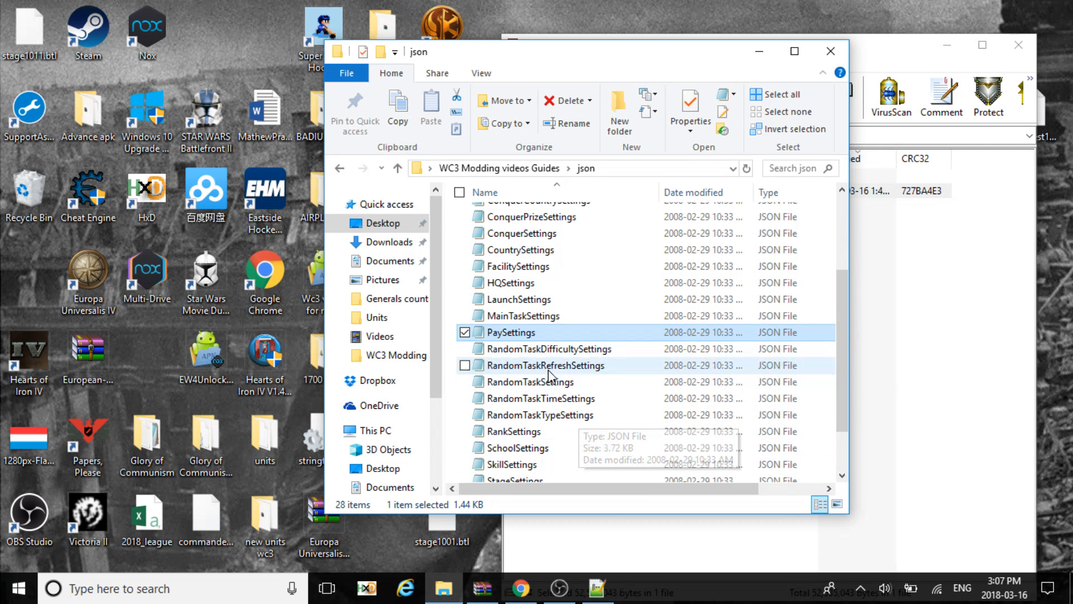
pyautogui.moveTo(444, 465)
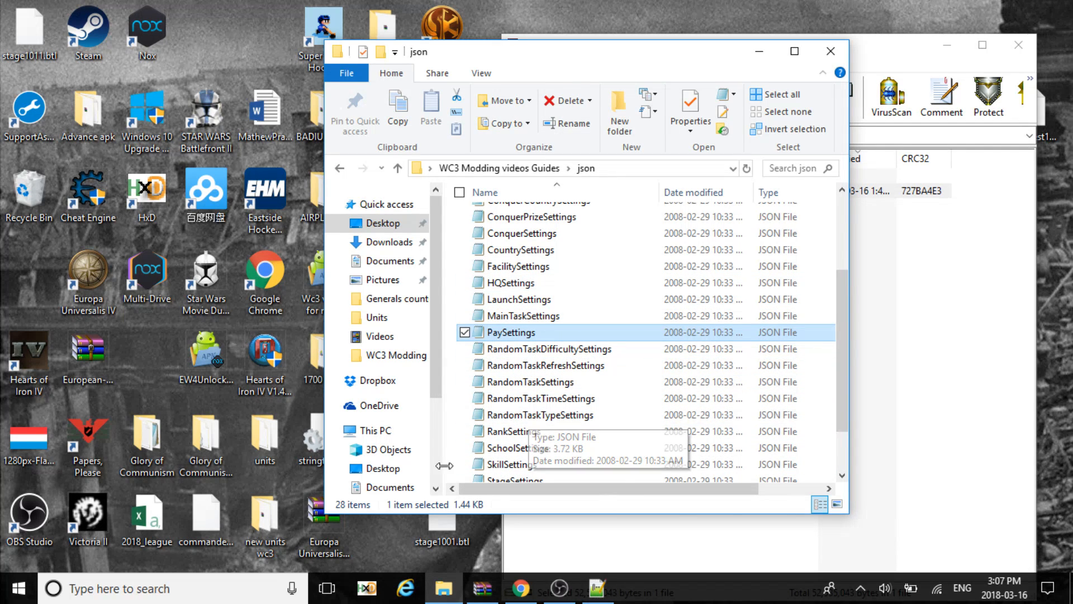
pyautogui.moveTo(514, 447)
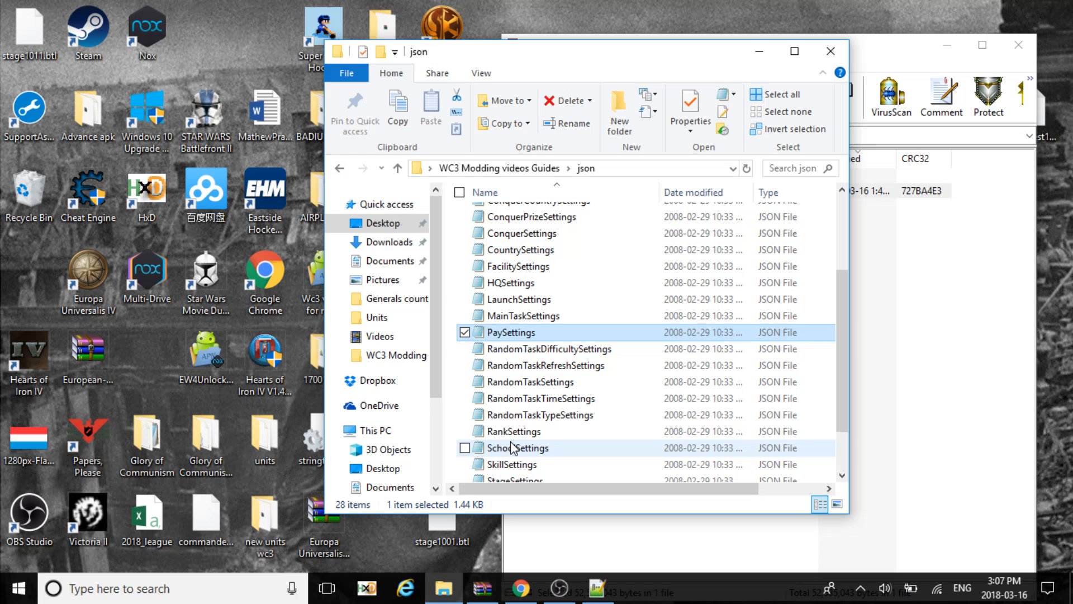
pyautogui.click(542, 415)
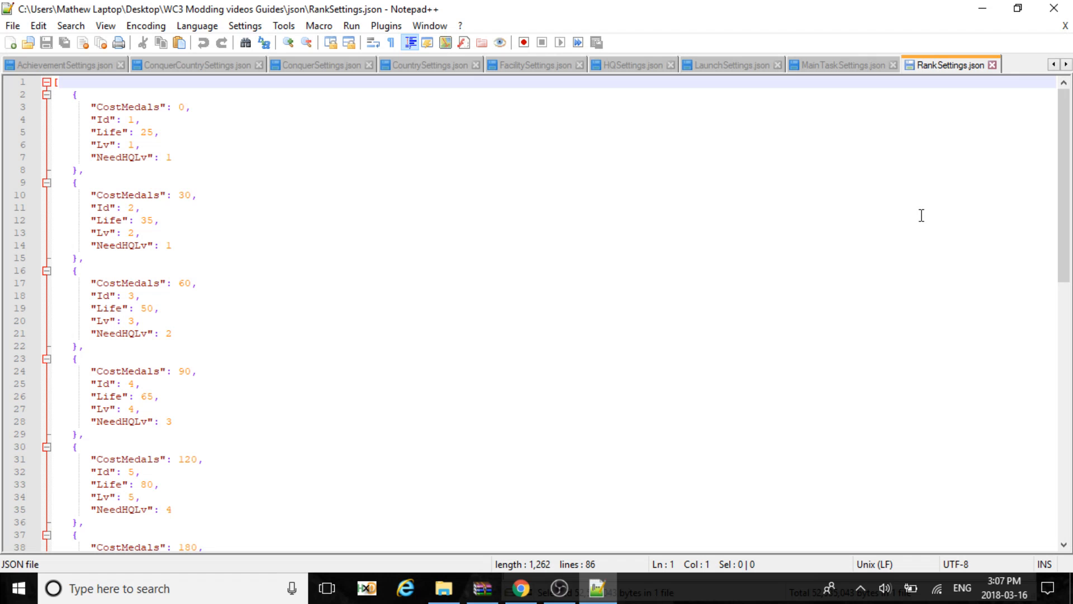
pyautogui.scroll(-3)
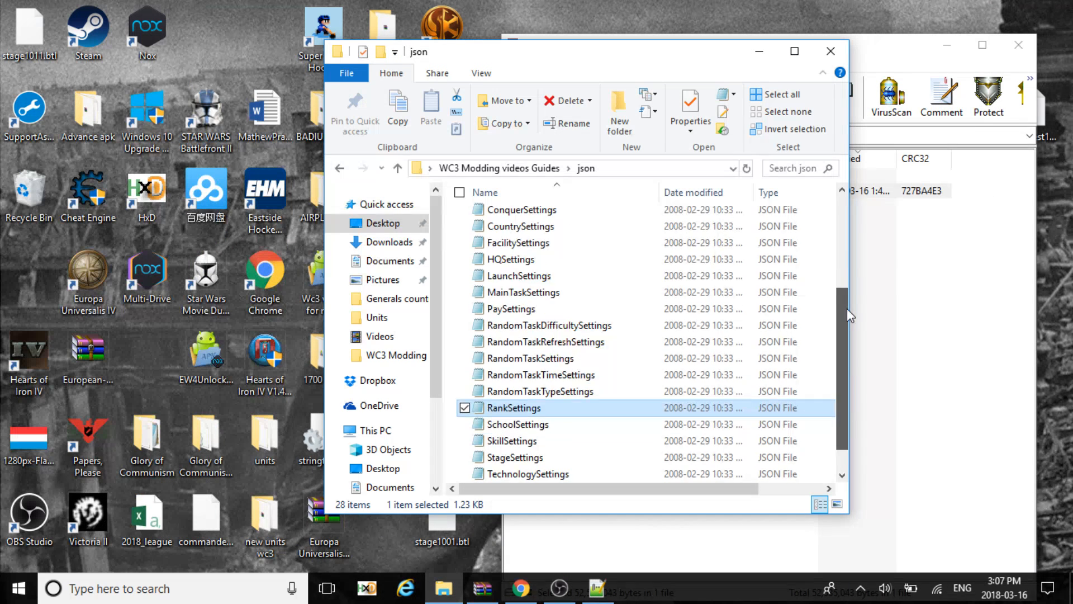
# Step: Send SchoolSettings, SkillSettings and StageSettings to Notepad++ for editing, one after another
pyautogui.rightClick(521, 407)
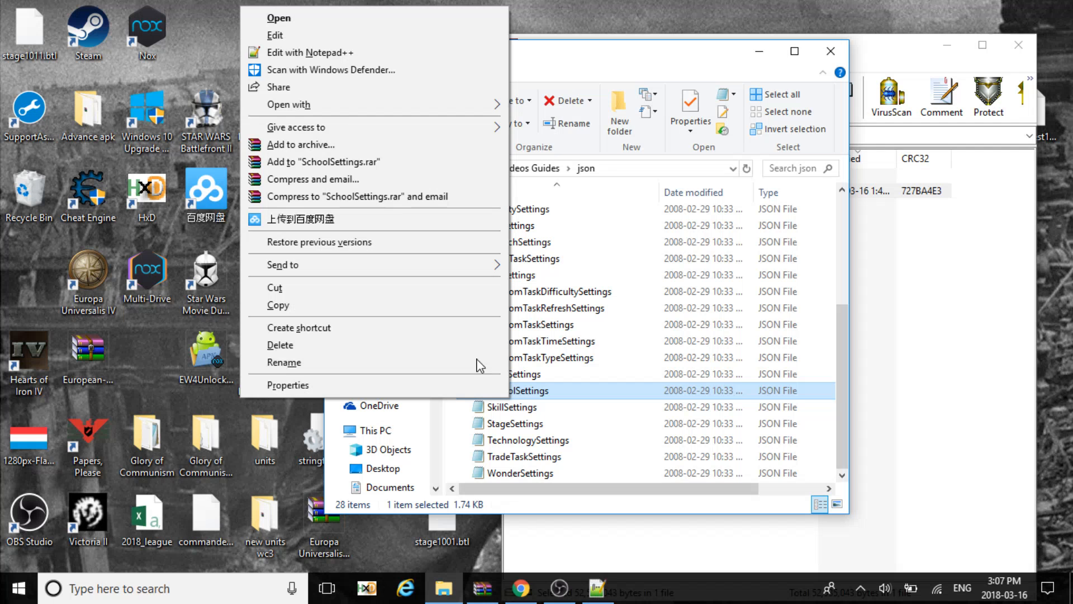
pyautogui.click(311, 52)
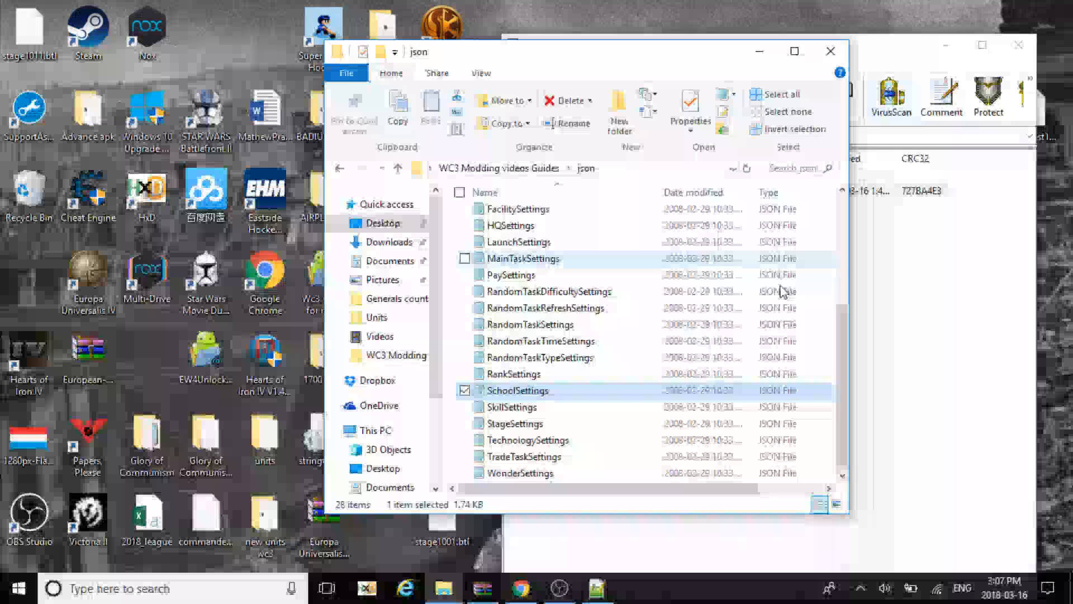
pyautogui.click(513, 407)
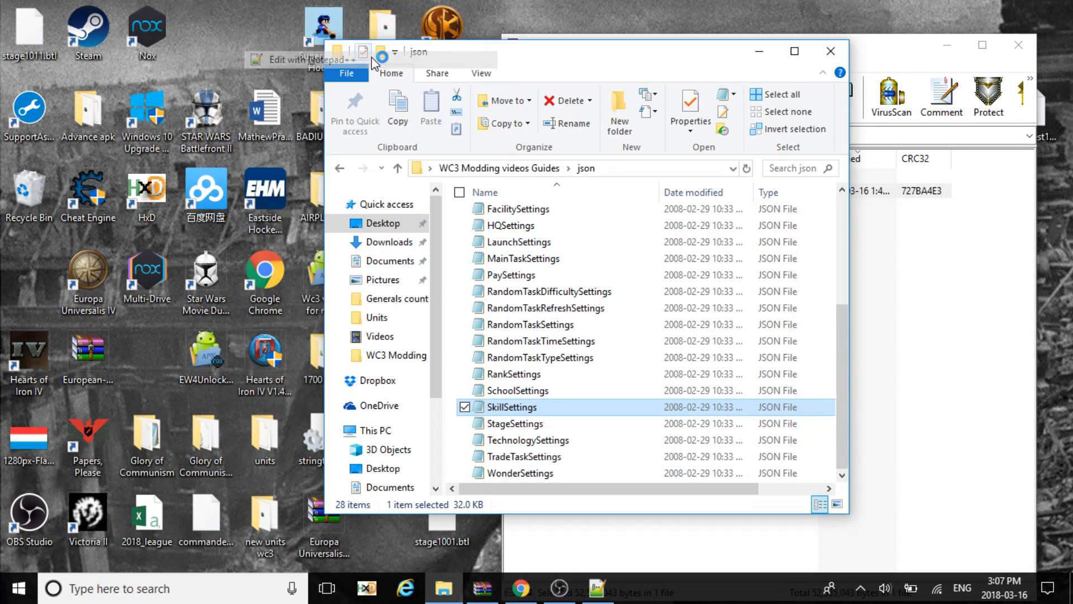
pyautogui.doubleClick(510, 407)
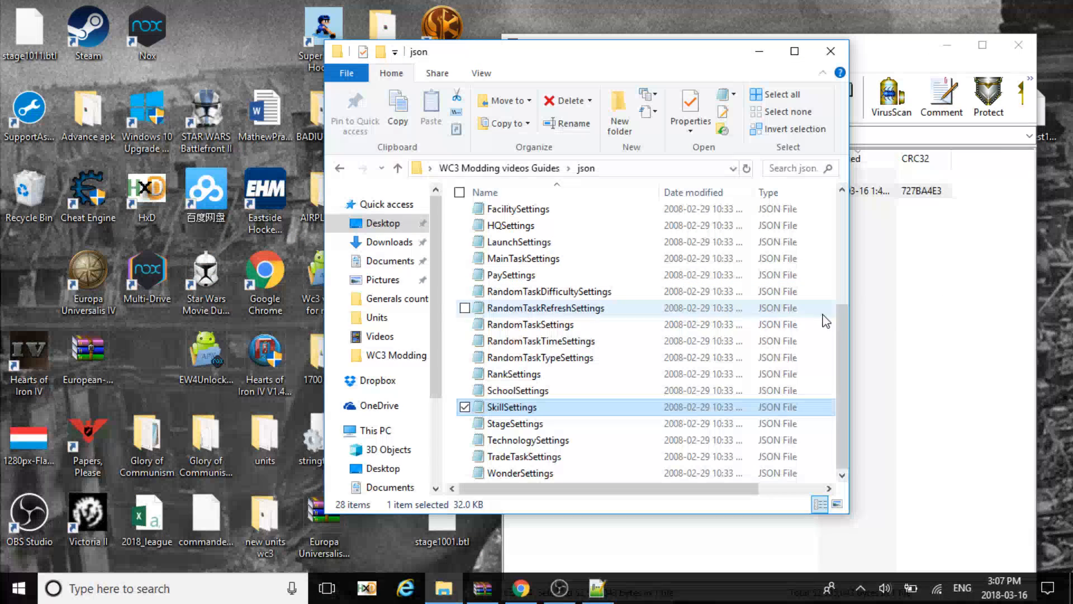
pyautogui.moveTo(560, 425)
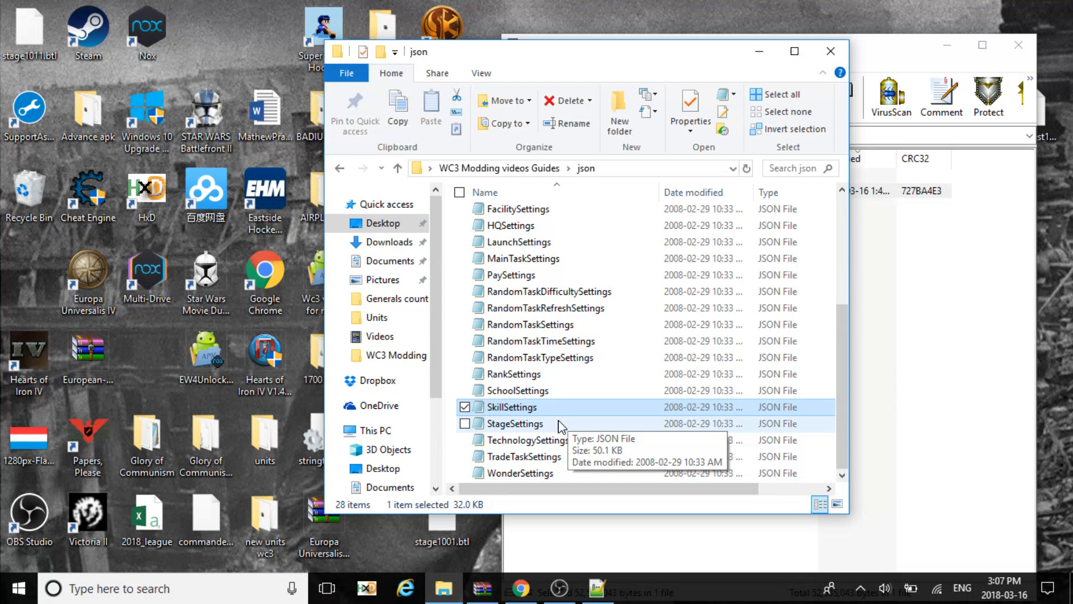
pyautogui.click(518, 423)
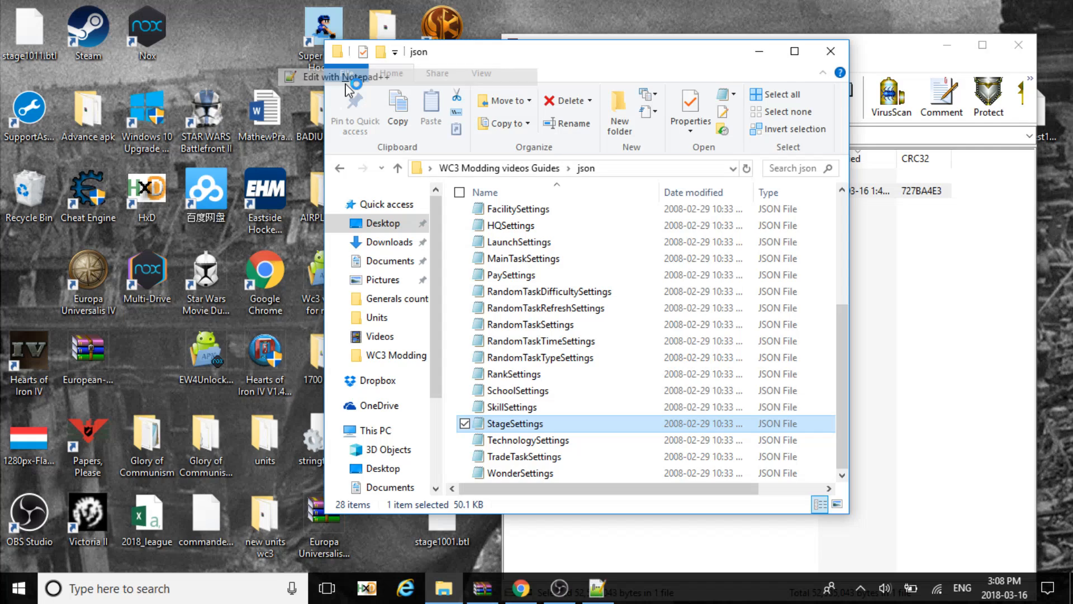
pyautogui.click(343, 75)
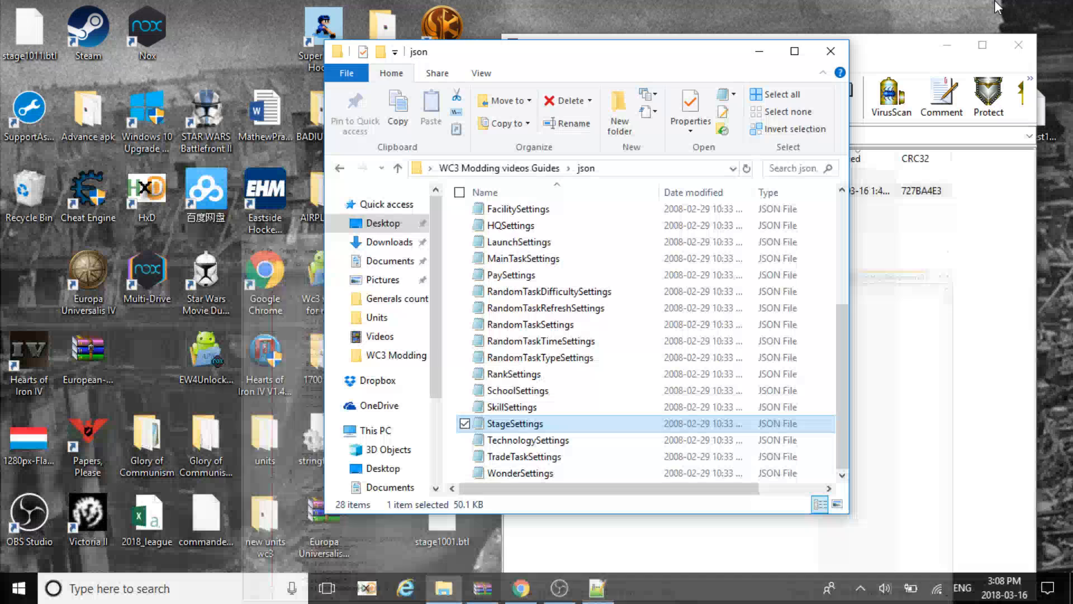
pyautogui.moveTo(778, 410)
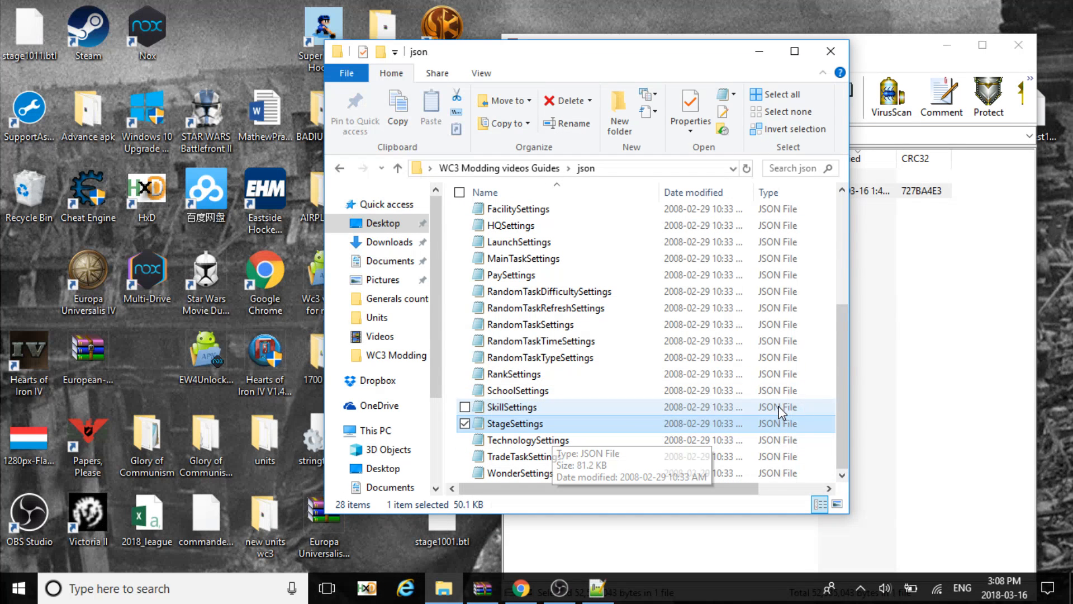
pyautogui.moveTo(521, 456)
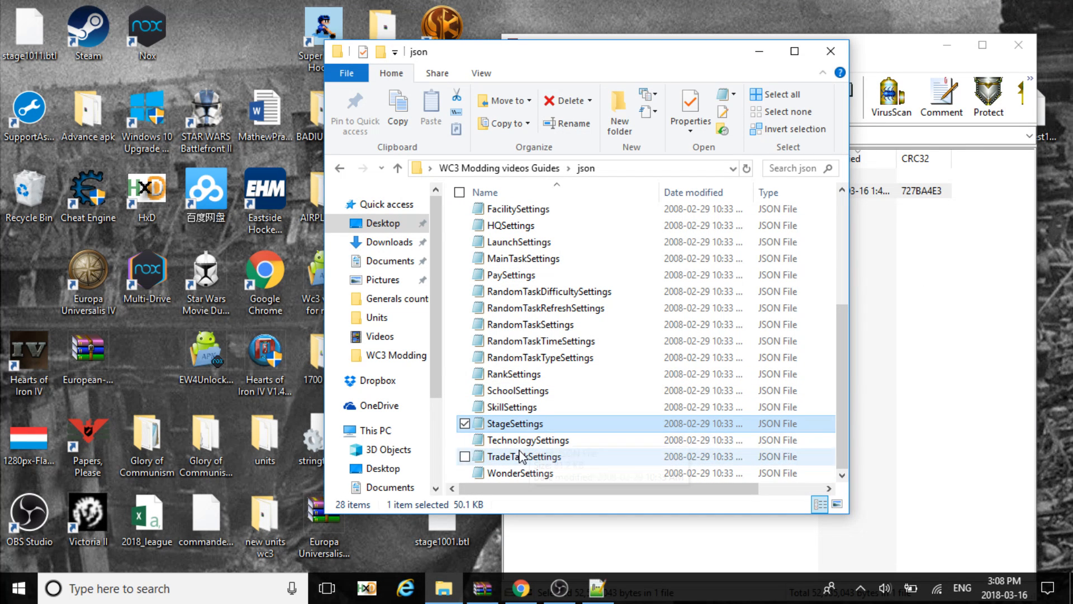
# Step: Load TechnologySettings, TradeTaskSettings and WonderSettings into Notepad++, ending on the wonder cost entries
pyautogui.rightClick(527, 439)
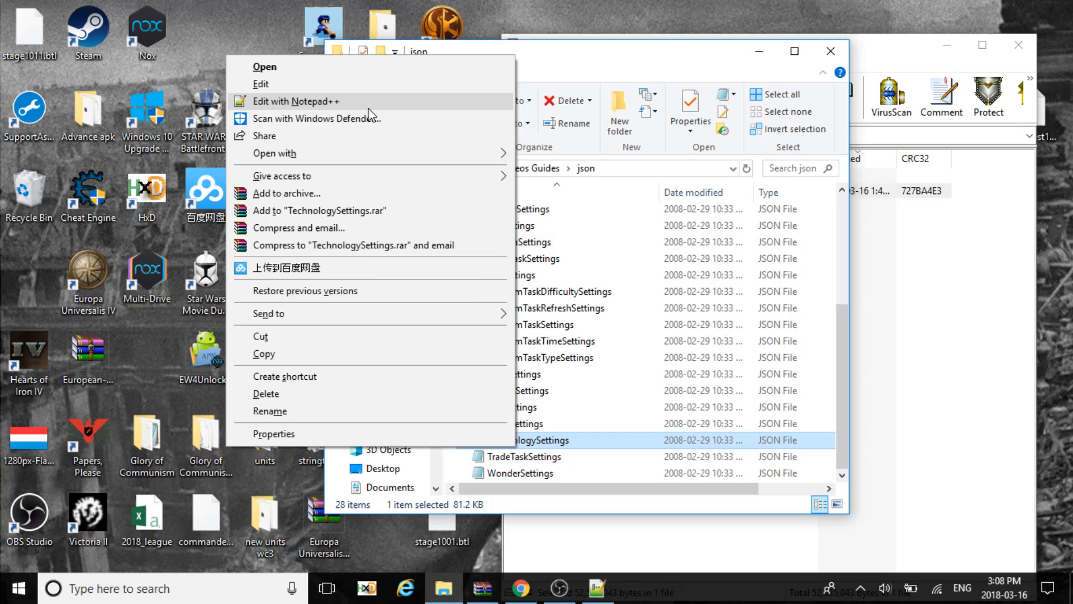
pyautogui.click(298, 102)
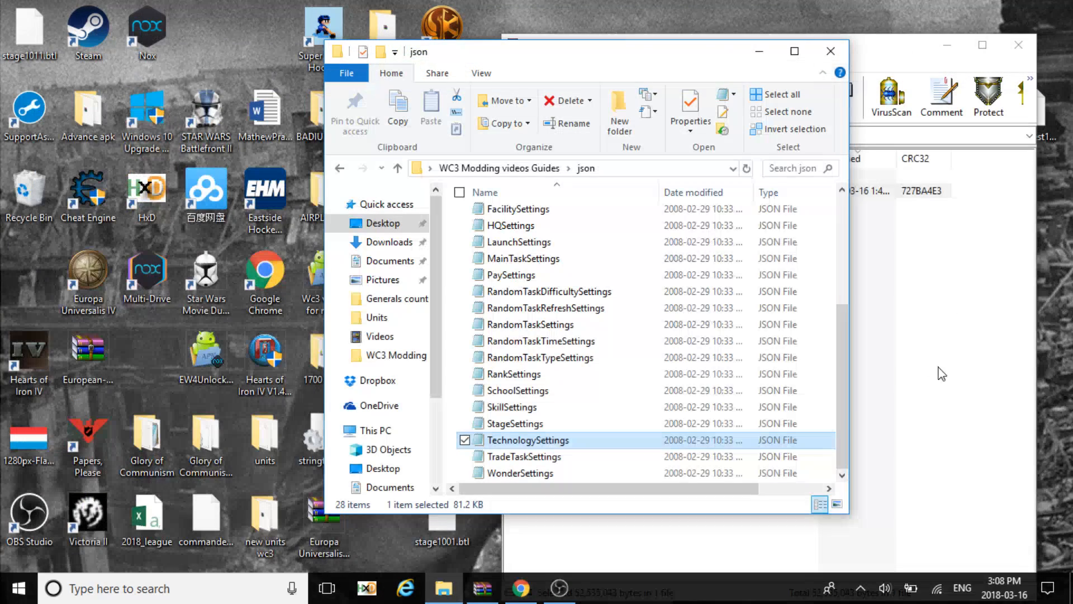
pyautogui.moveTo(535, 462)
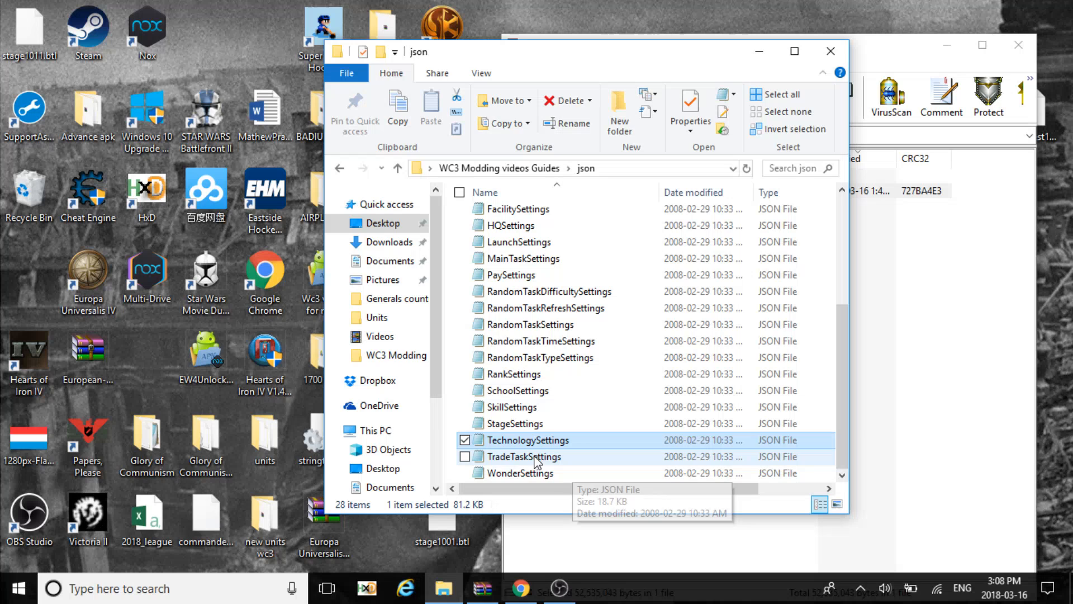
pyautogui.rightClick(525, 456)
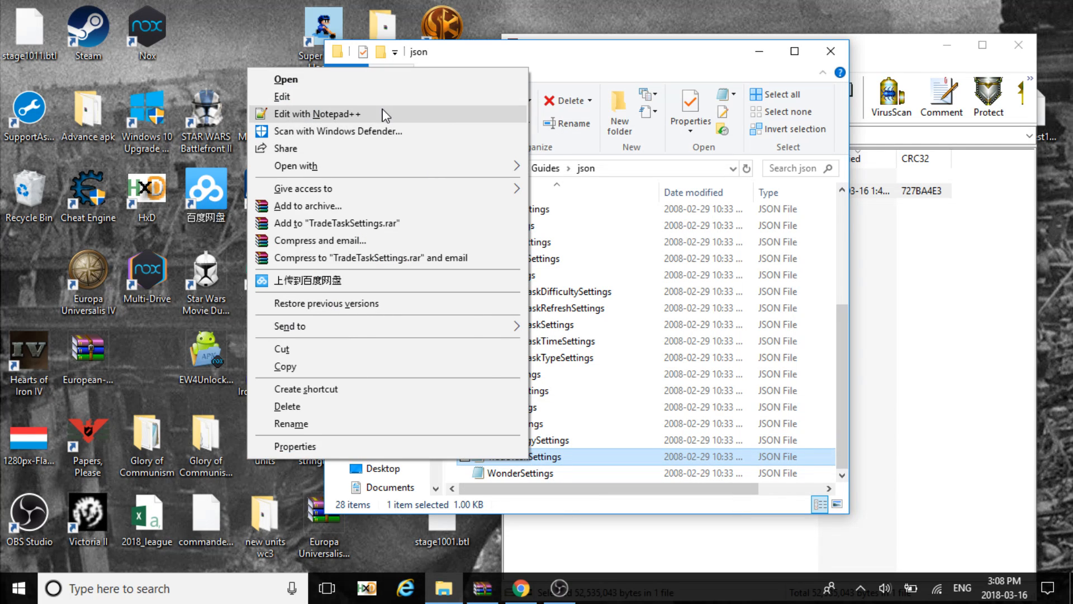
pyautogui.click(320, 114)
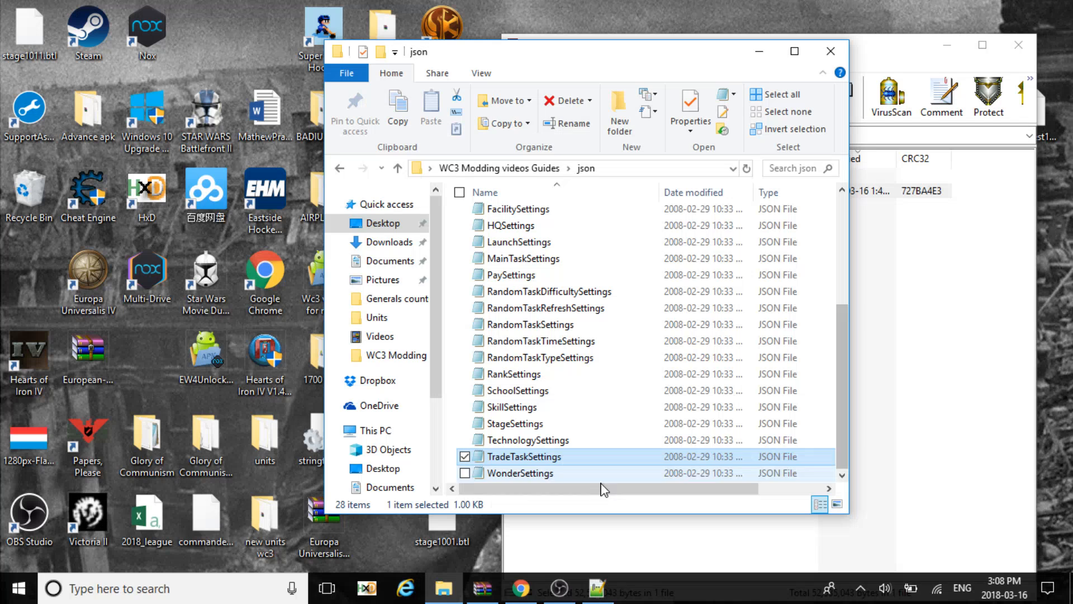
pyautogui.rightClick(522, 473)
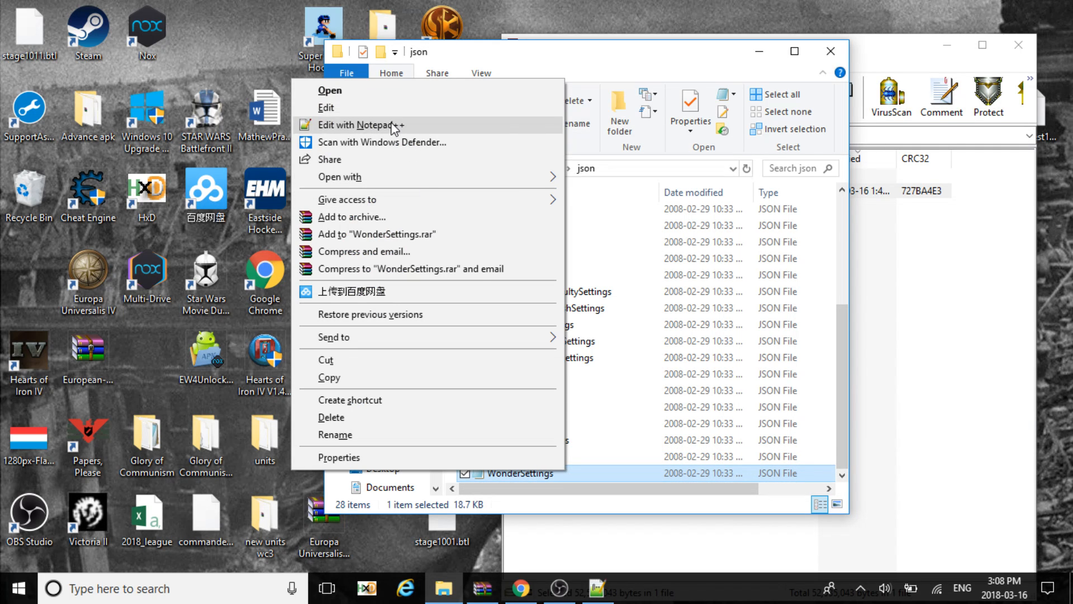
pyautogui.click(361, 124)
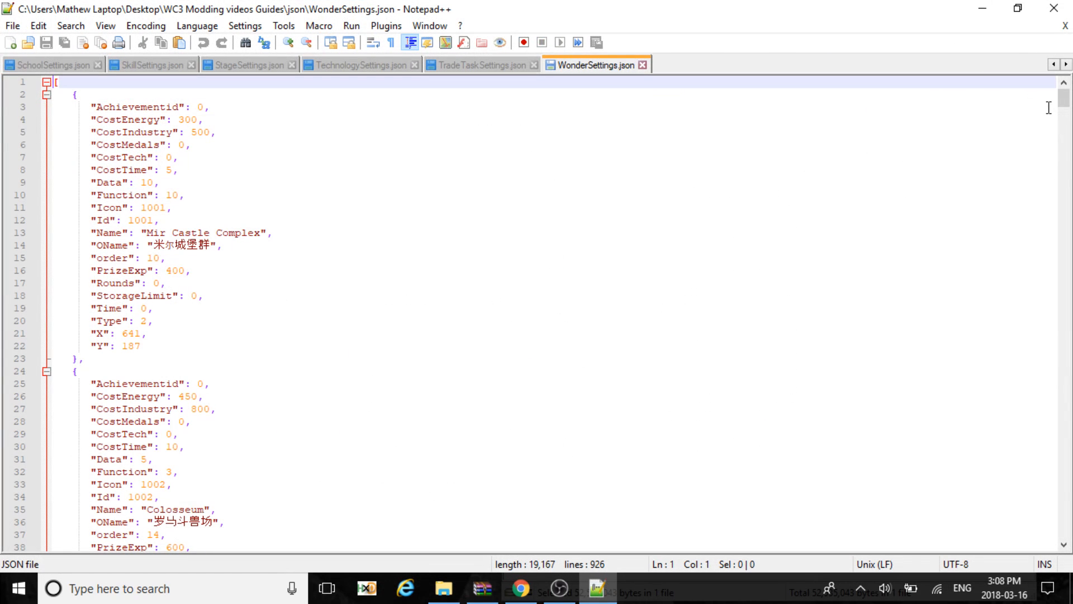
pyautogui.scroll(-3)
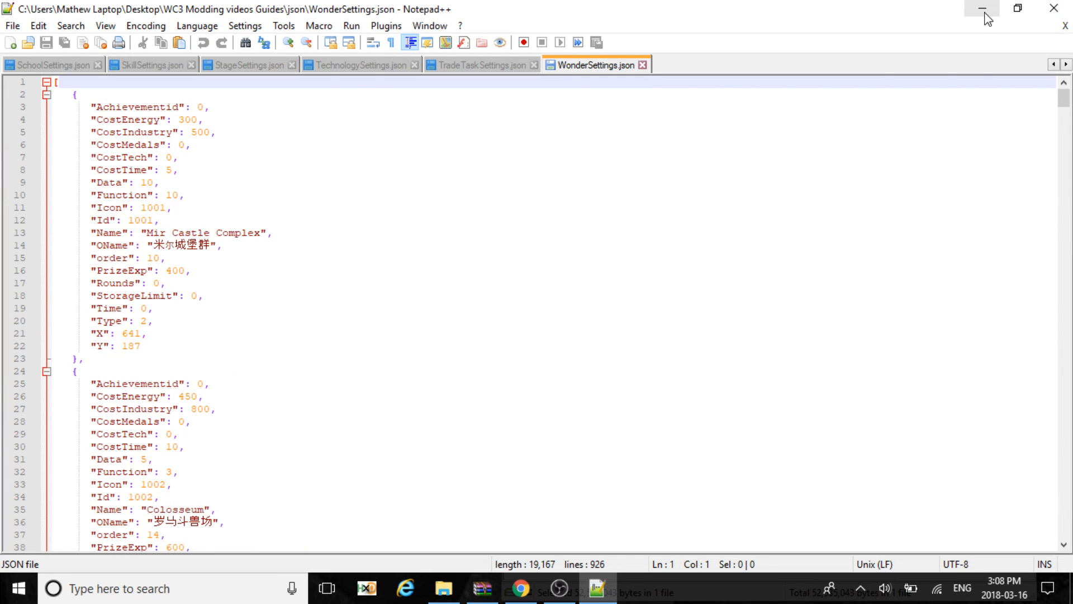
# Step: Bring the OBS Studio recording window back in front of the Notepad++ WonderSettings file
pyautogui.click(982, 8)
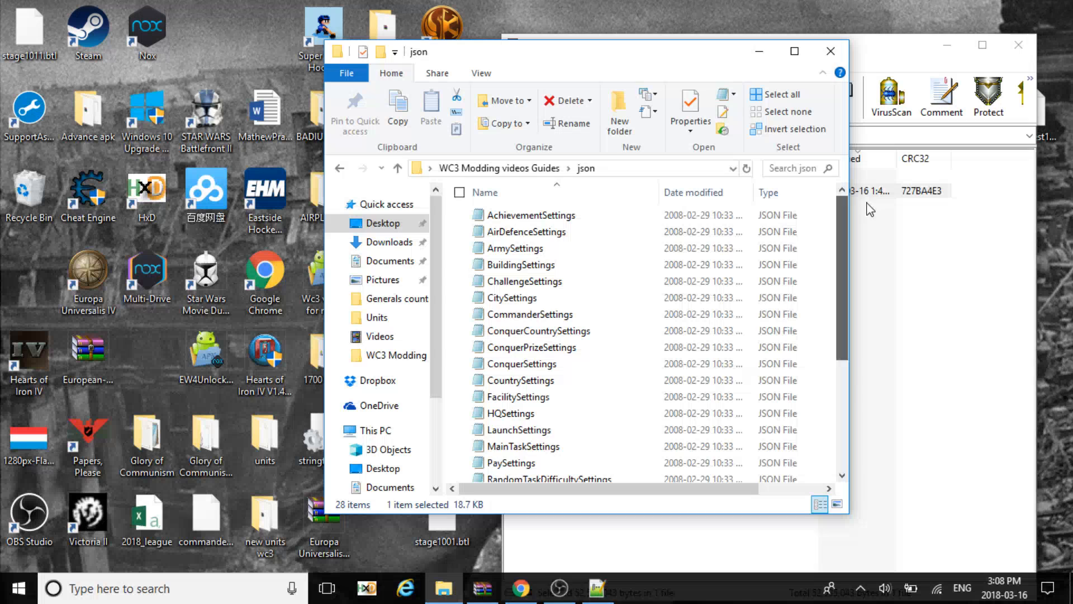
pyautogui.moveTo(556, 592)
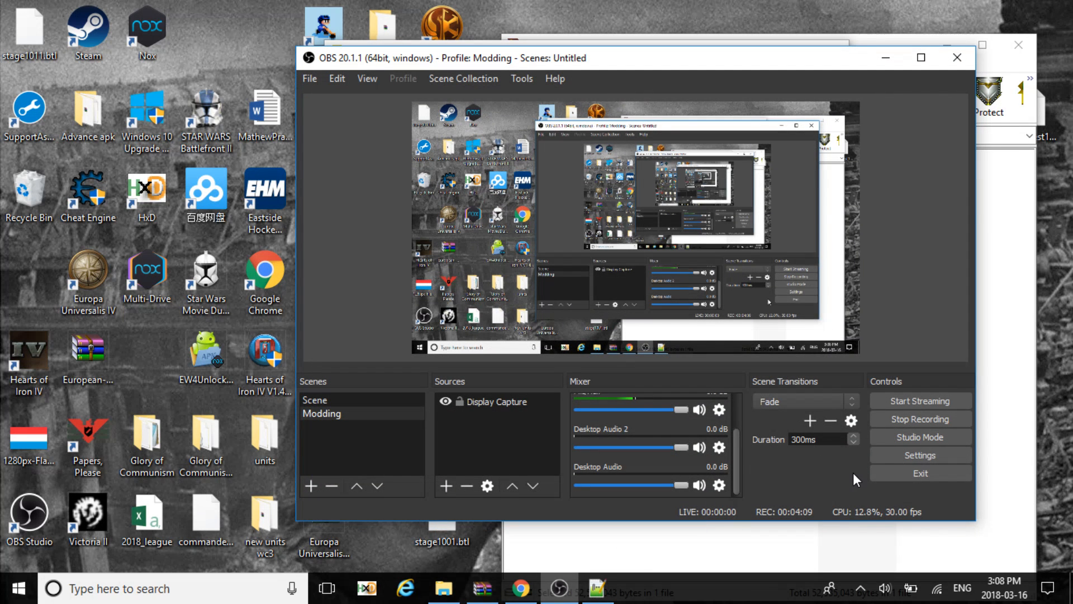
pyautogui.moveTo(920, 418)
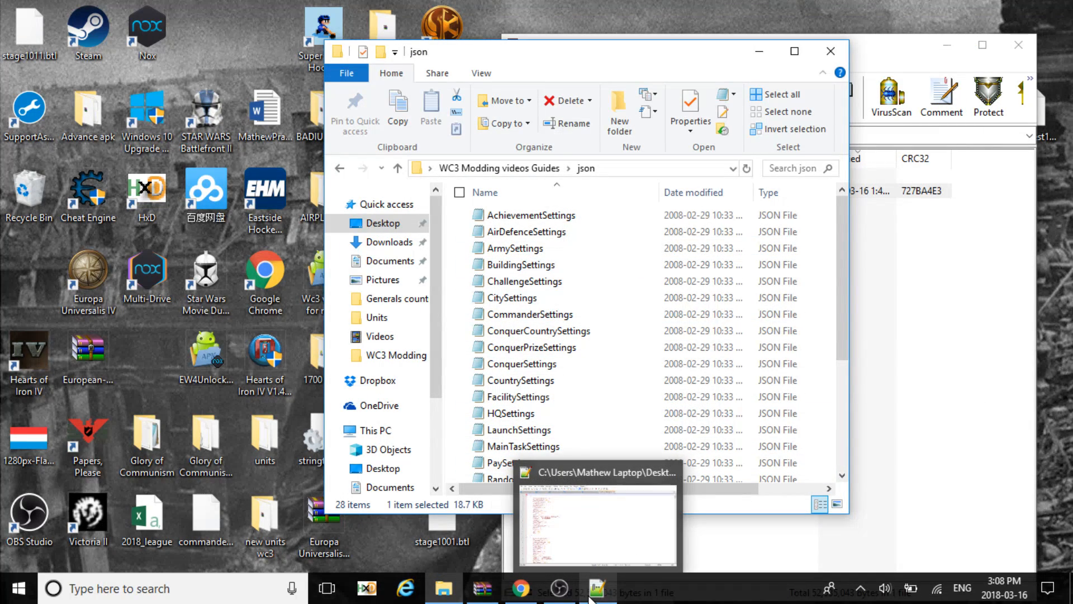
pyautogui.click(593, 523)
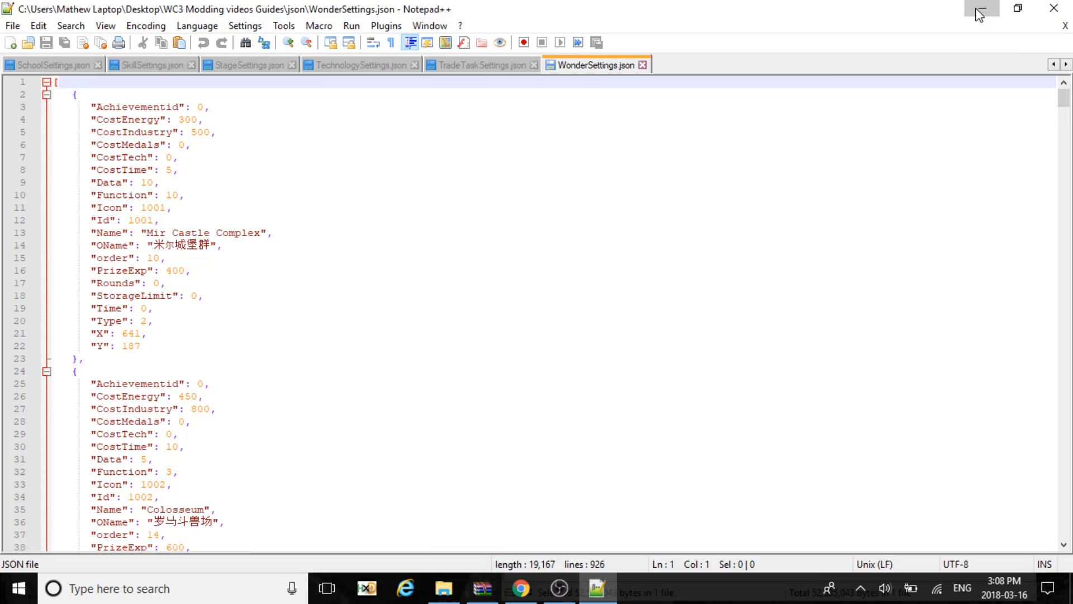
pyautogui.click(977, 10)
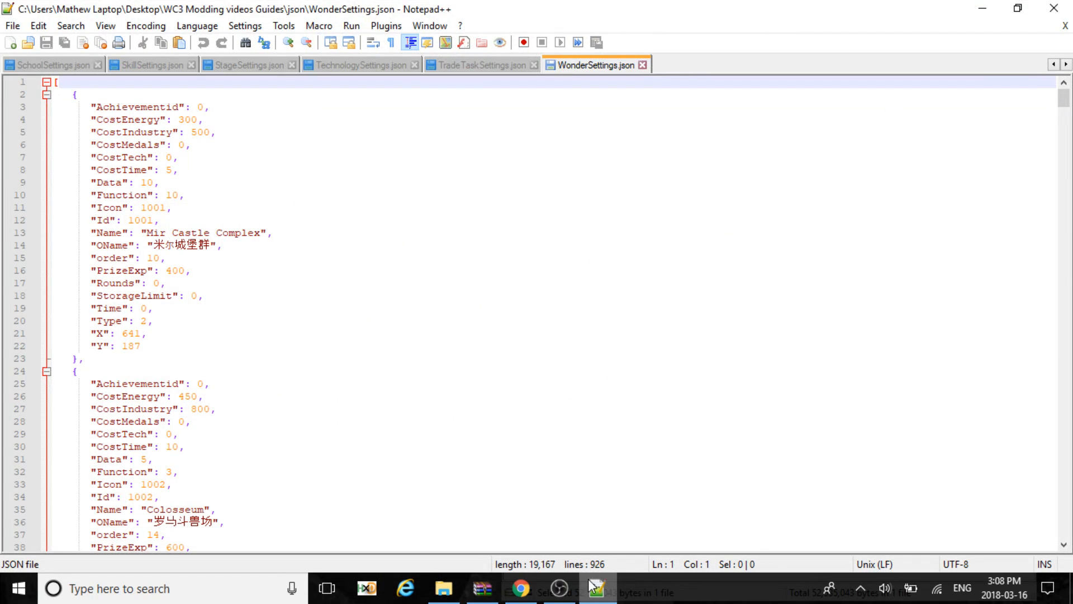
pyautogui.click(559, 589)
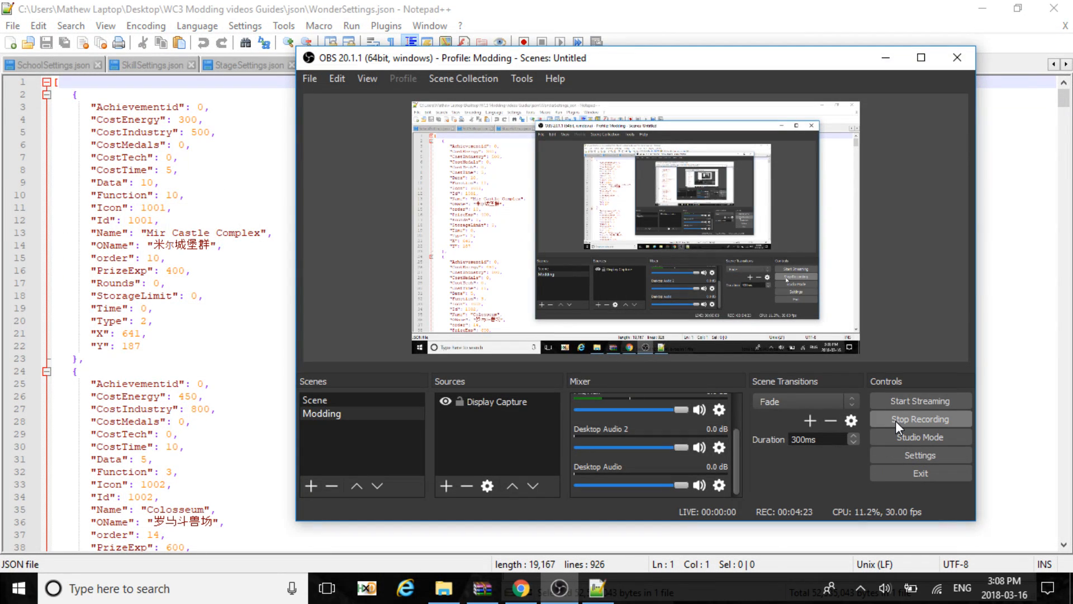